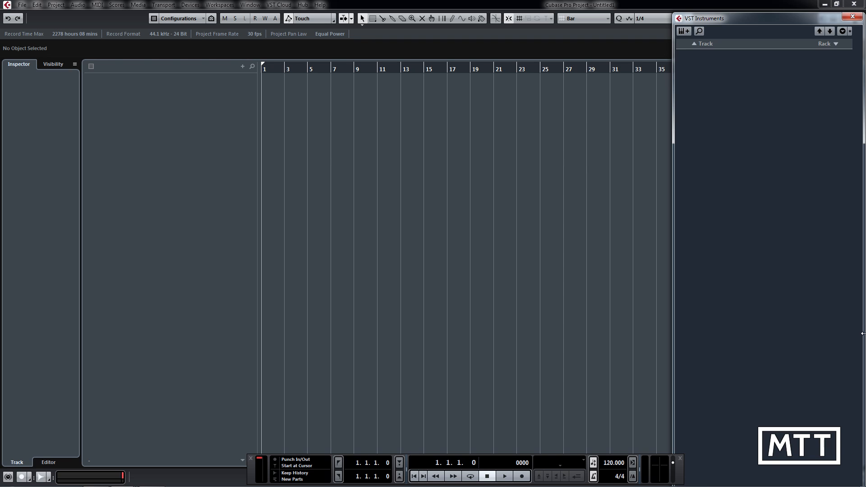
- Close the VST Instruments panel and start adding an instrument track from the track list
click(860, 18)
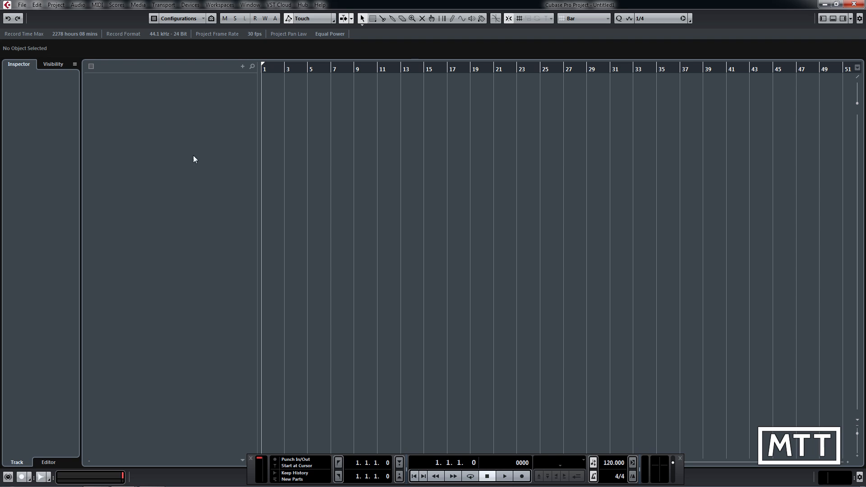
right_click(194, 159)
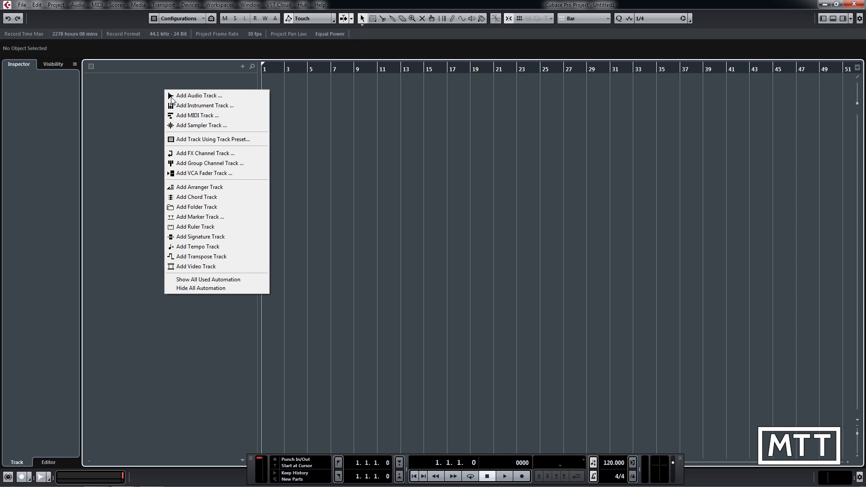
mouse_move(205, 105)
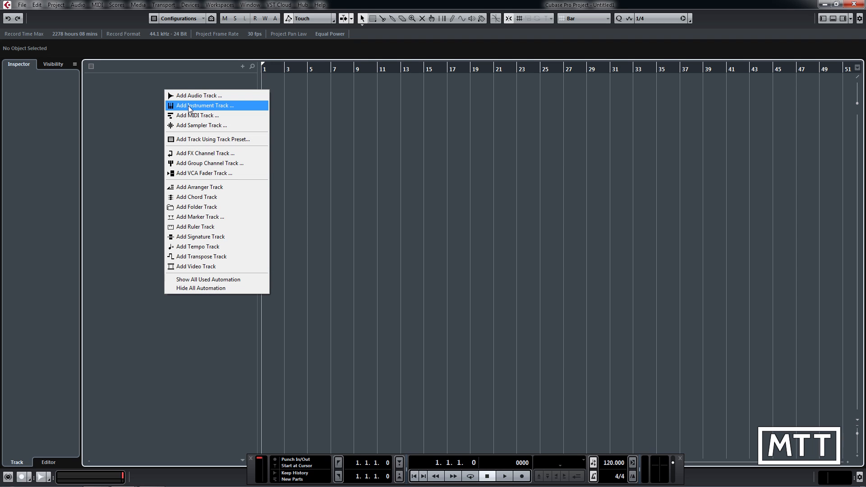
click(205, 105)
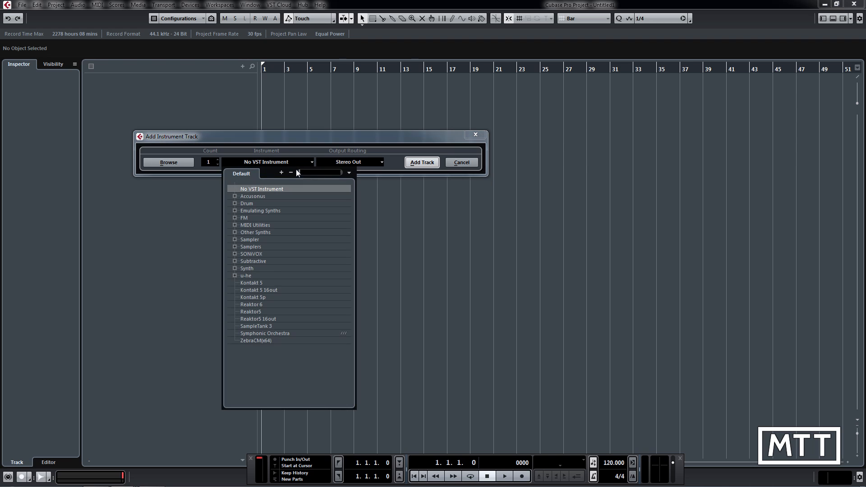
- Add a HALion Sonic SE track and load [GM 001] Acoustic Grand Piano by searching 'grand'
click(234, 269)
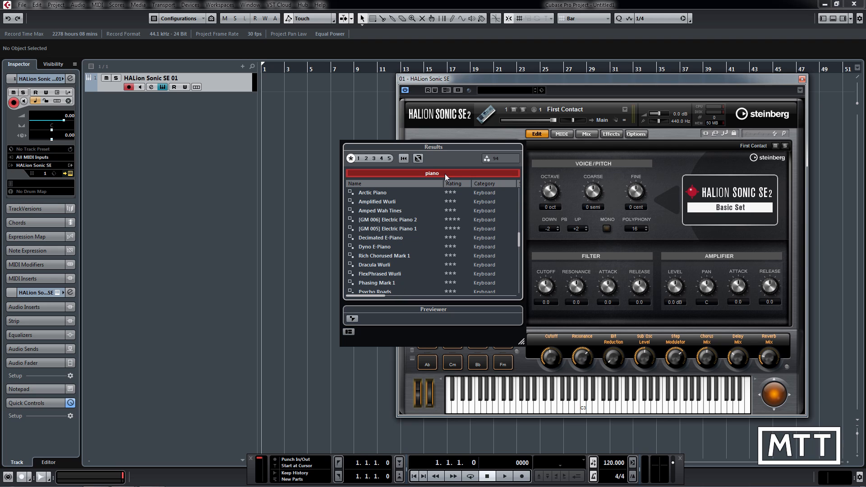
text(grand)
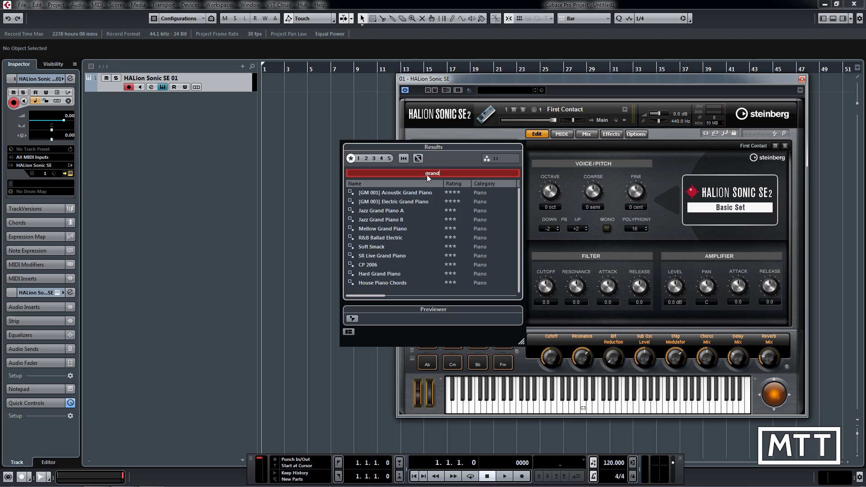
double_click(395, 192)
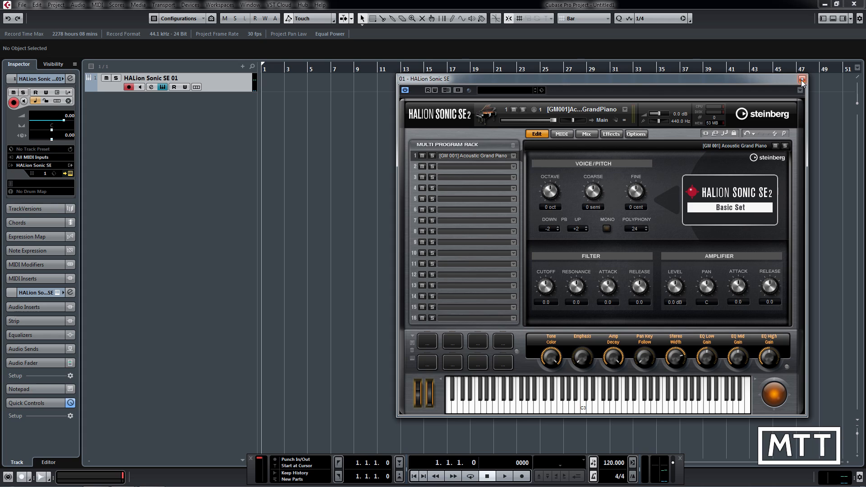
mouse_move(803, 81)
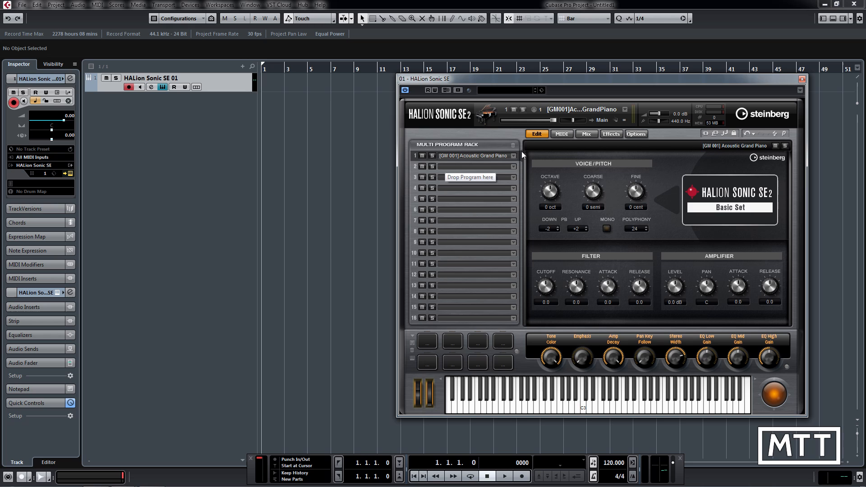
- Switch HALion Sonic SE to its Mix page showing level, pan, effects and output per slot
click(587, 134)
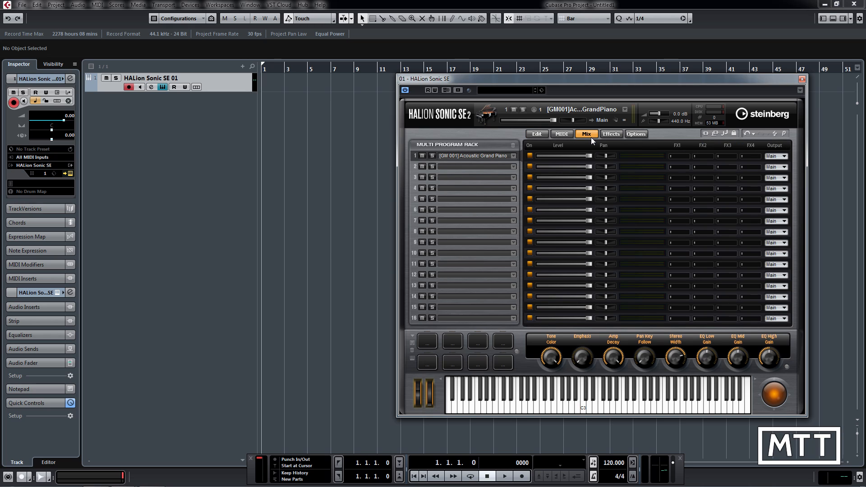
mouse_move(686, 159)
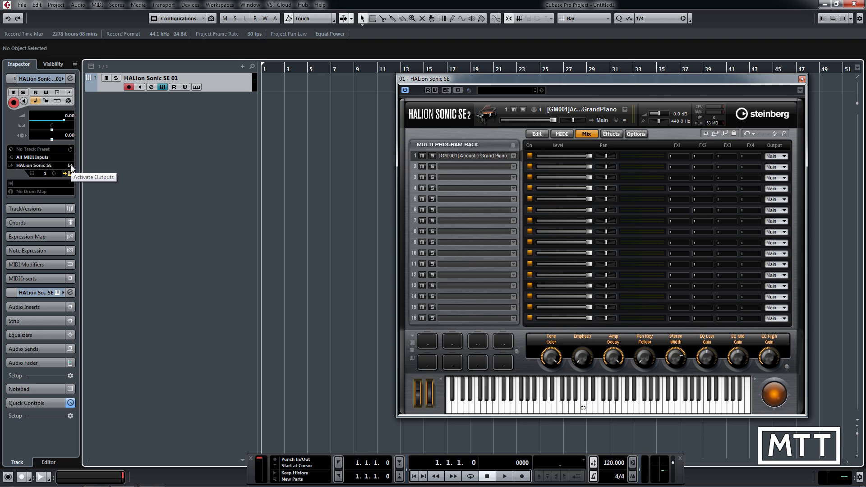
- Show the Activate Outputs list so HSSE Out 2 [Stereo] can be enabled
click(70, 168)
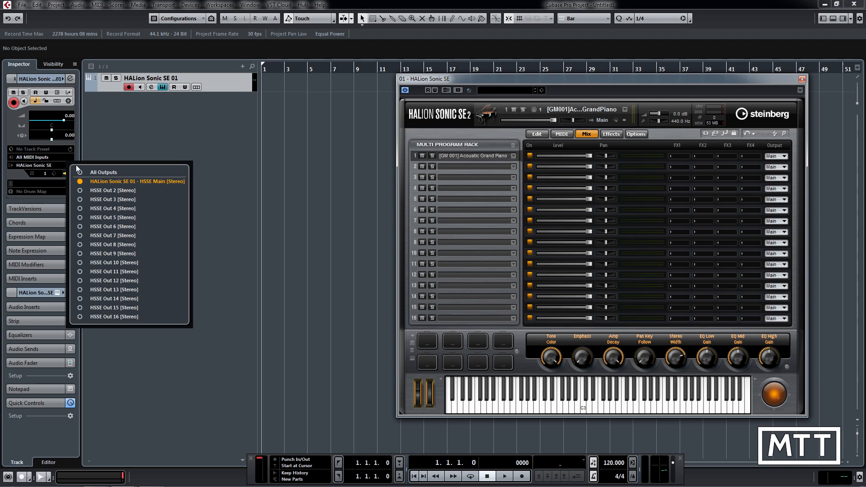
mouse_move(129, 202)
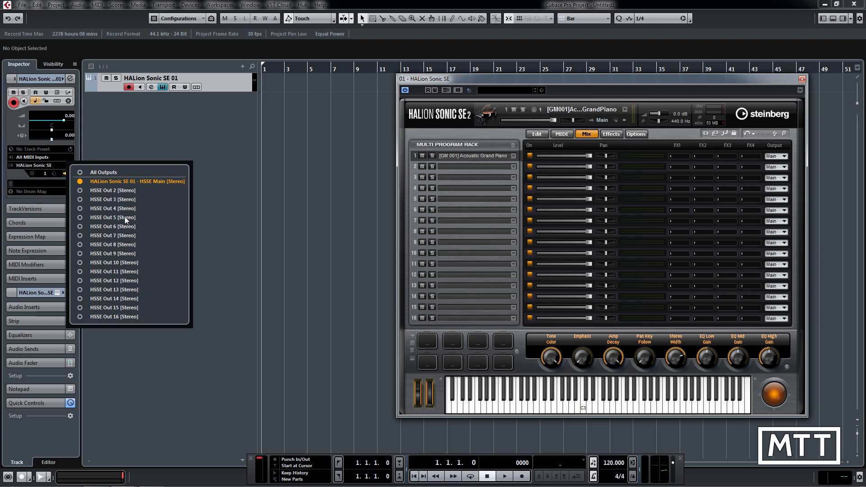
mouse_move(139, 292)
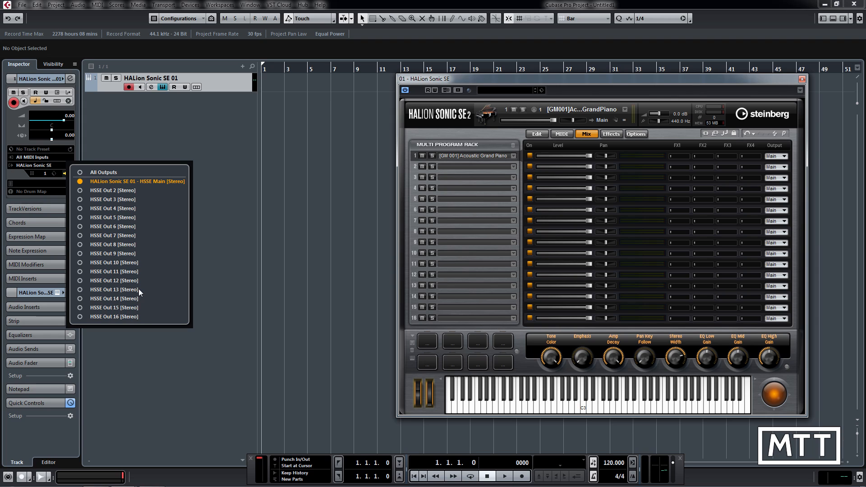
mouse_move(97, 214)
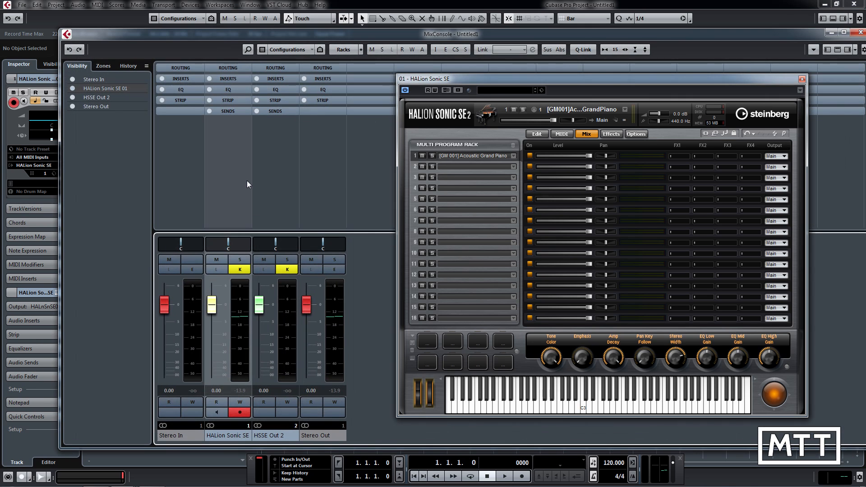
mouse_move(283, 439)
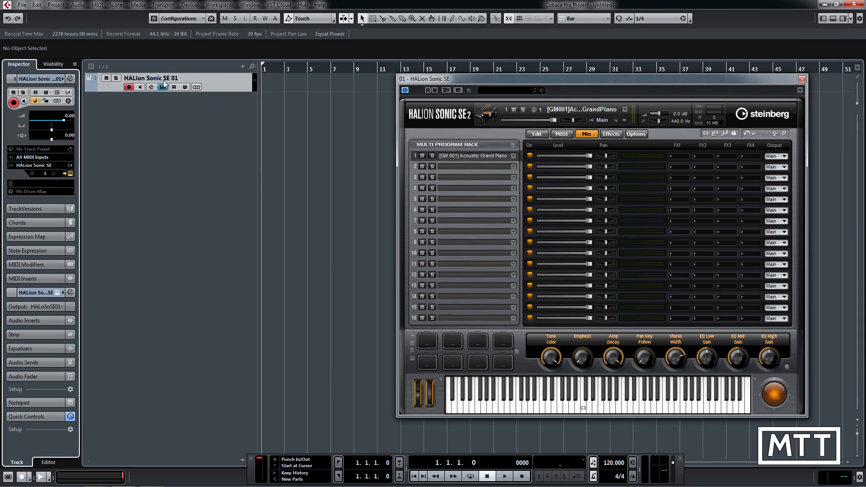
mouse_move(90, 90)
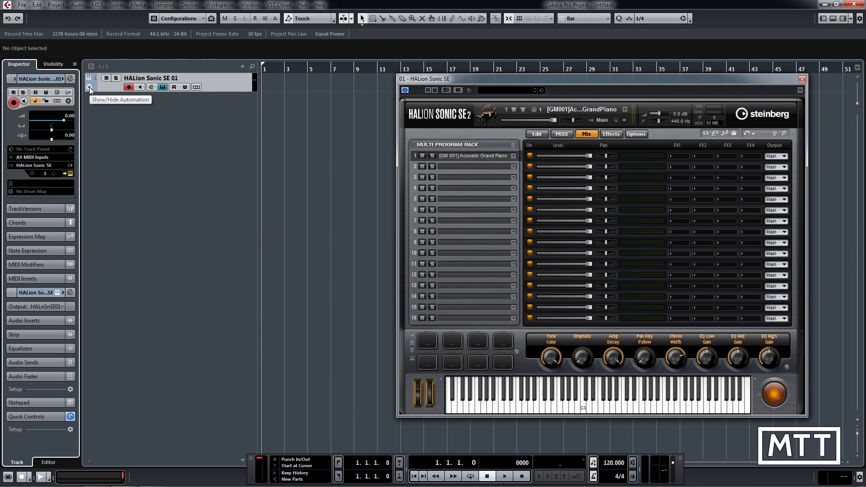
- Reveal the HALion Sonic SE 01 and HSSE Out 2 output channels under the instrument track
click(90, 89)
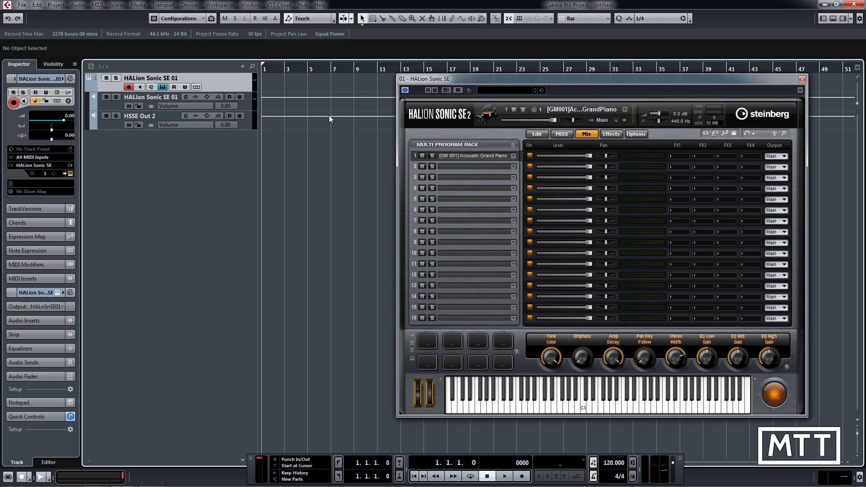
mouse_move(318, 117)
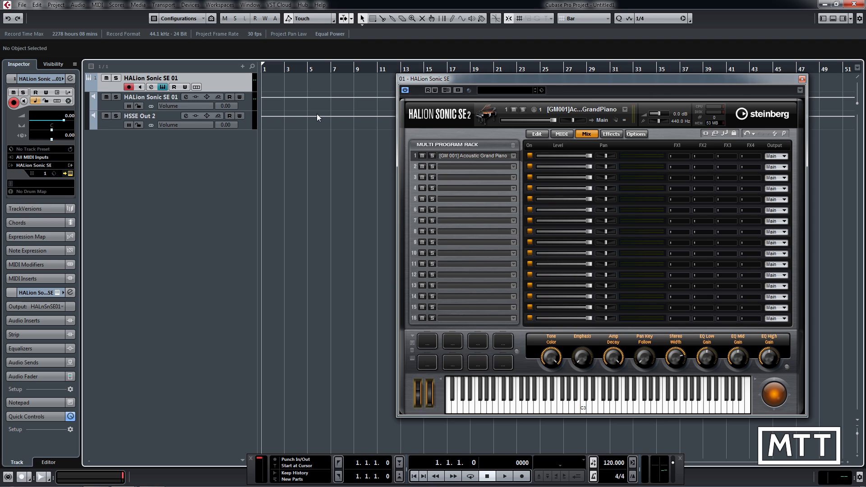
mouse_move(302, 77)
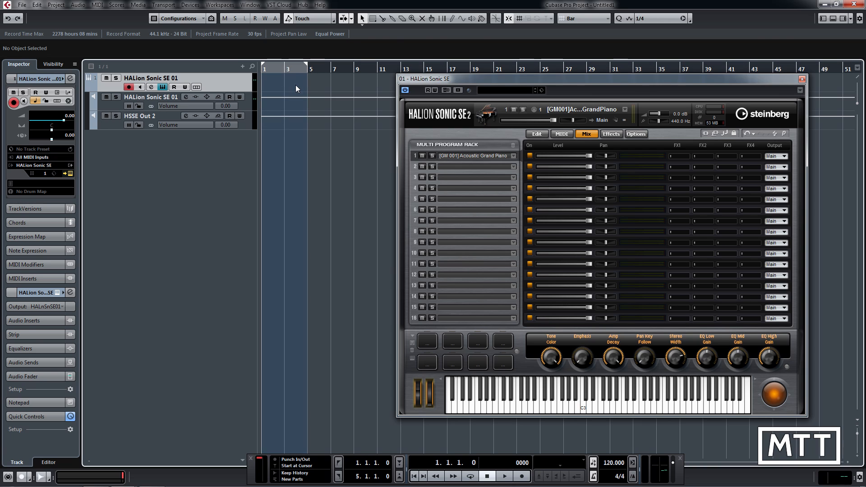
- Create a MIDI part over bars 1–5 with repeated notes and bring HALion Sonic SE back up
click(284, 82)
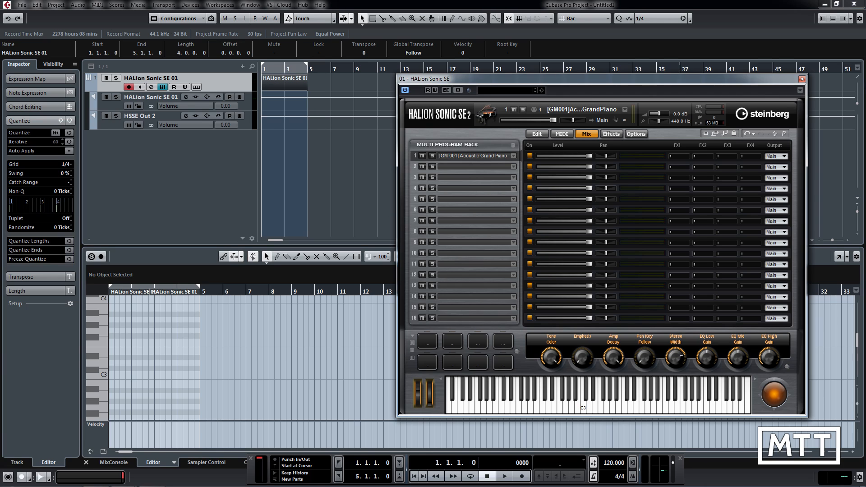
click(802, 78)
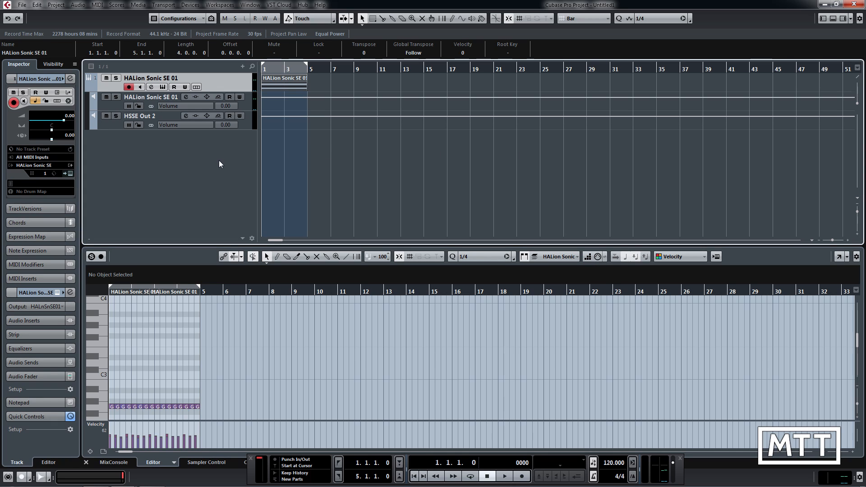
click(504, 476)
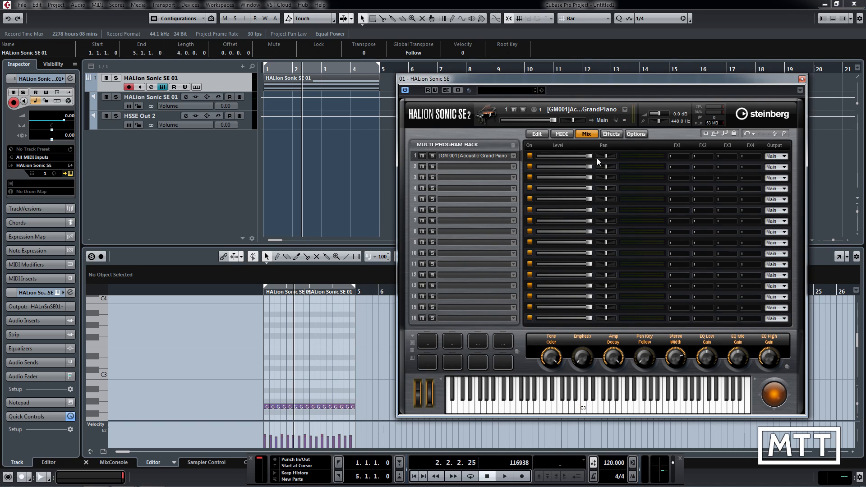
mouse_move(587, 134)
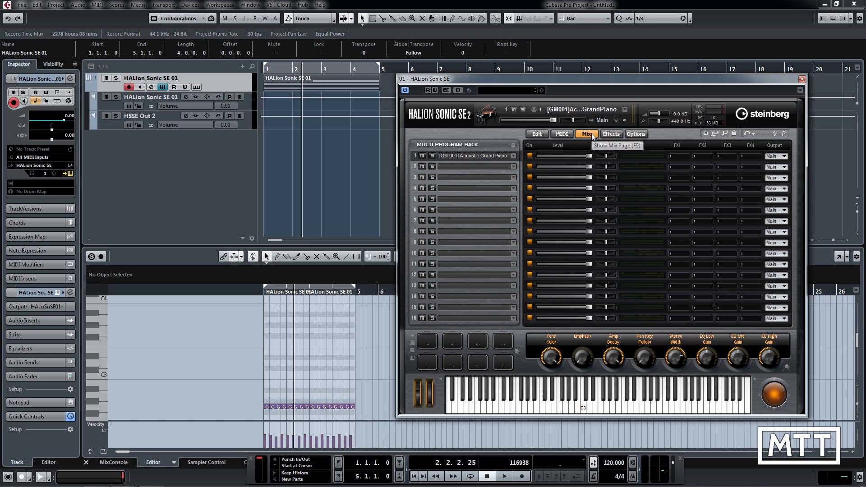
mouse_move(651, 173)
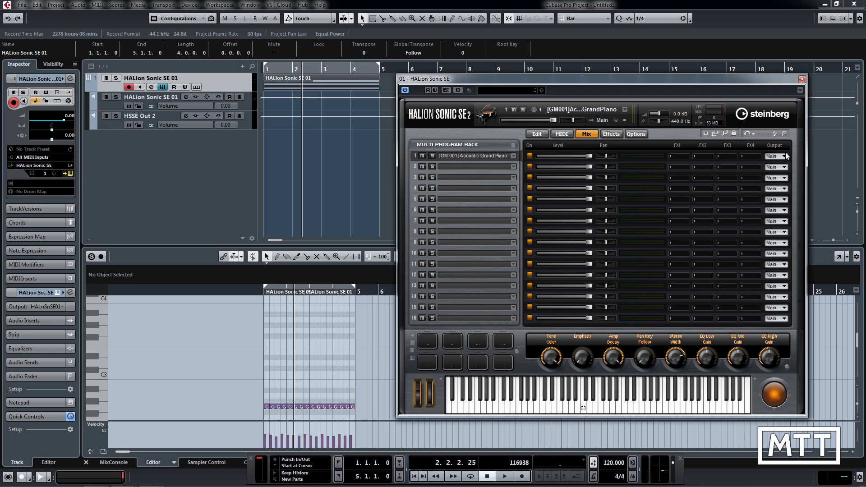
- Route the piano slot to Out 2, audition it, then set it back to the Main output
click(784, 156)
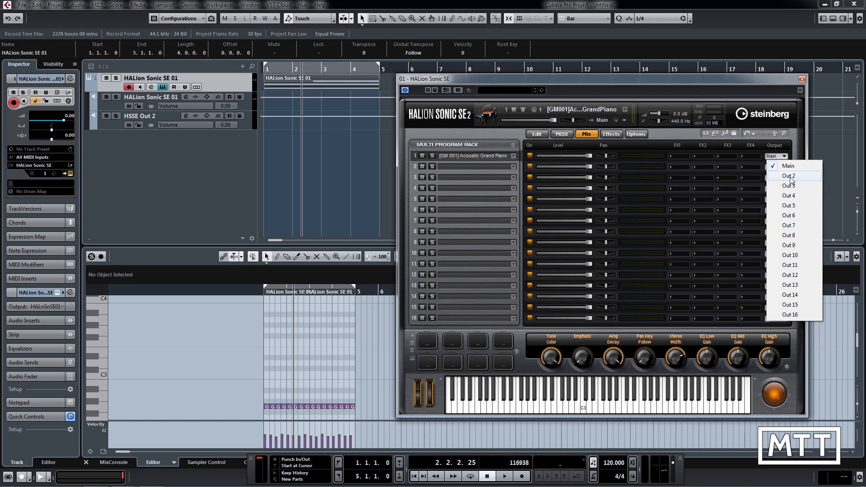
click(791, 176)
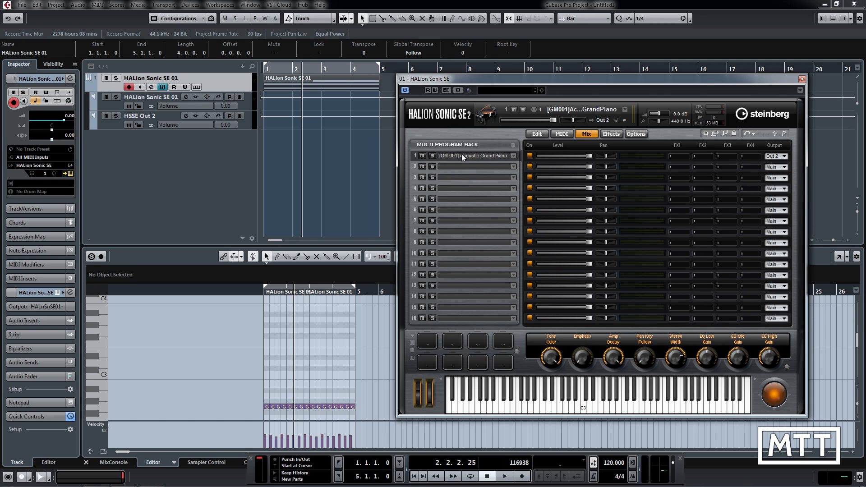
mouse_move(472, 157)
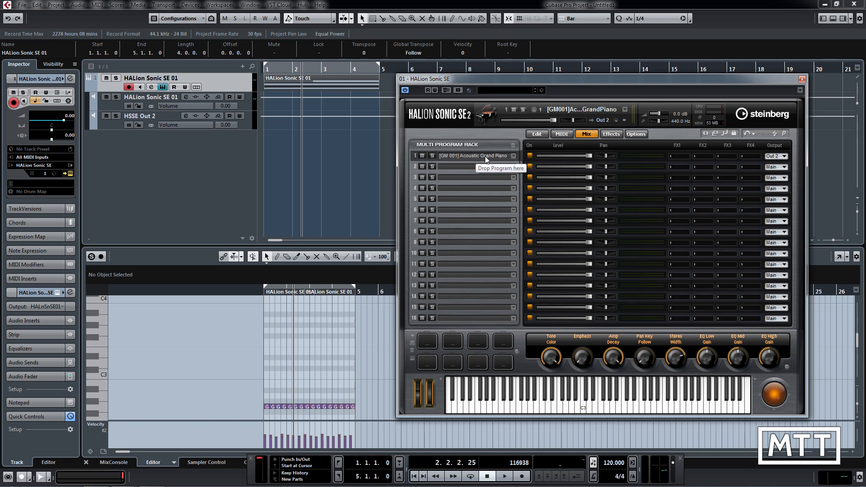
mouse_move(242, 161)
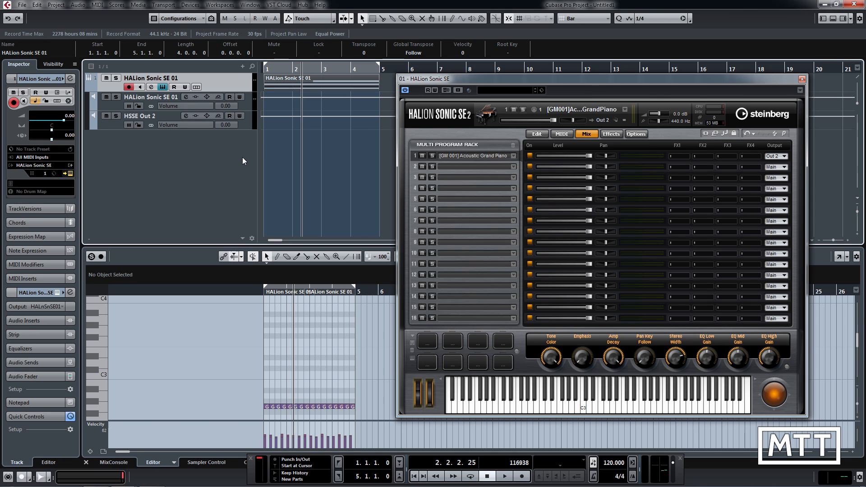
click(502, 477)
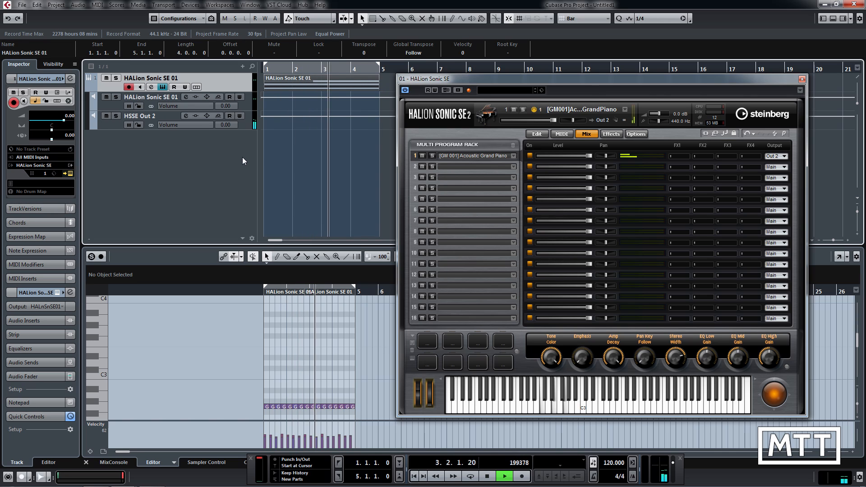
click(486, 475)
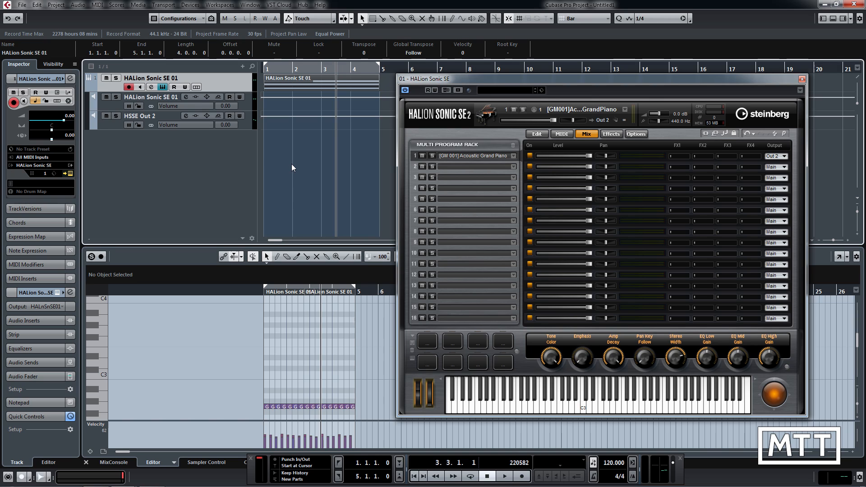
mouse_move(428, 174)
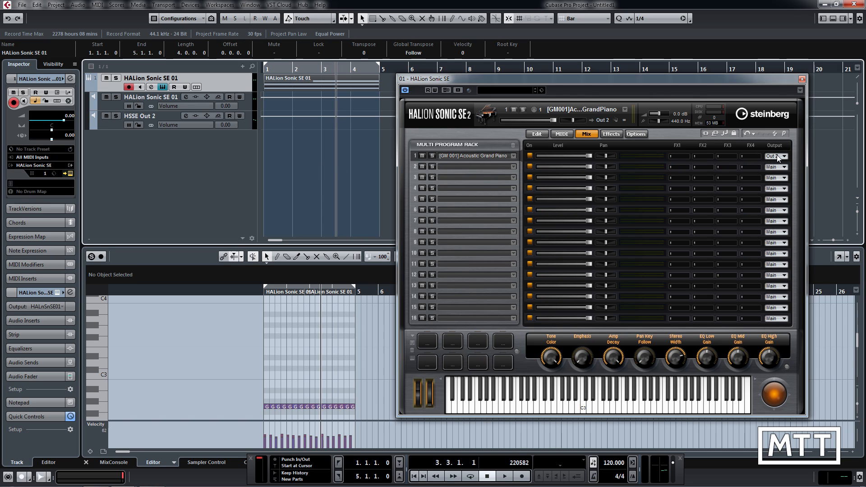
click(777, 157)
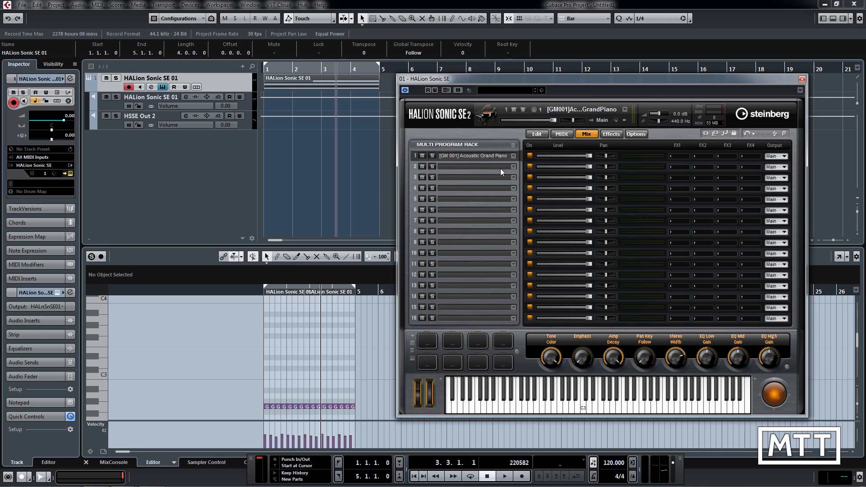
mouse_move(516, 171)
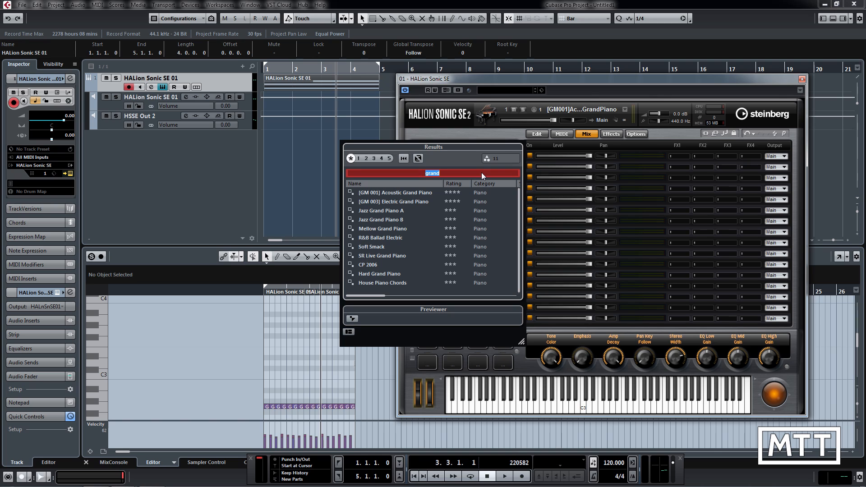
- Load [GM 033] Acoustic Bass into slot 2 by searching 'bass' and route it to Out 2
text(bass)
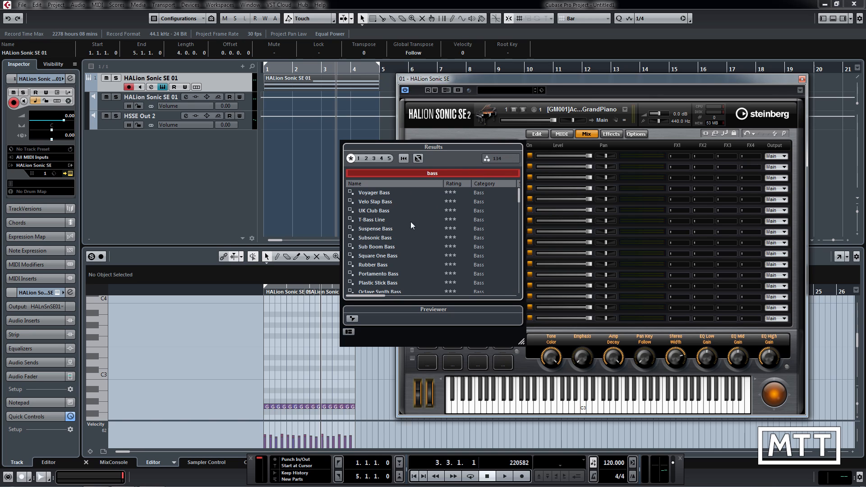
scroll(down, 3)
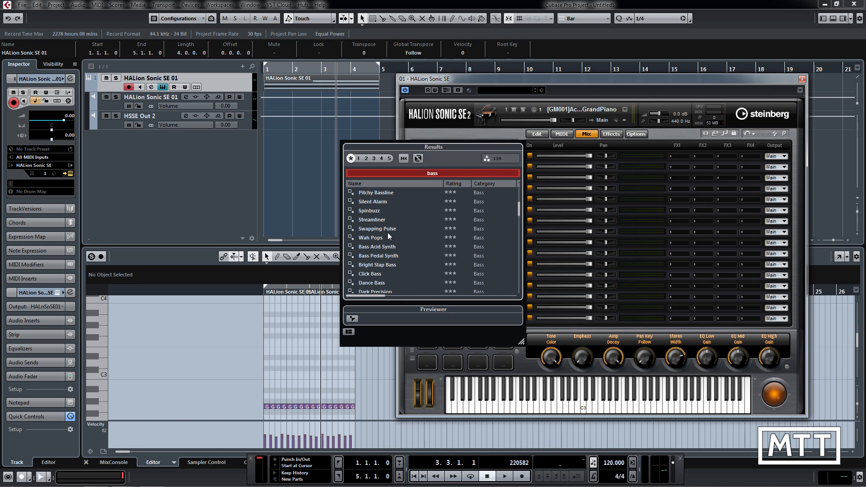
scroll(down, 3)
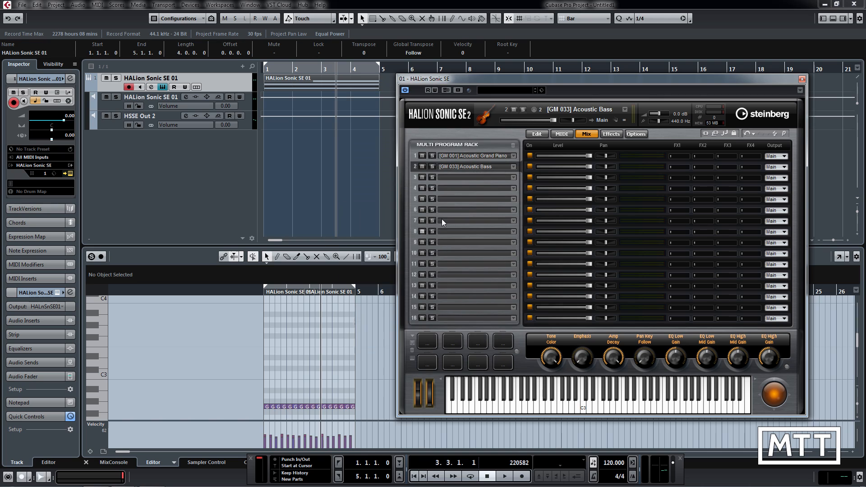
click(783, 166)
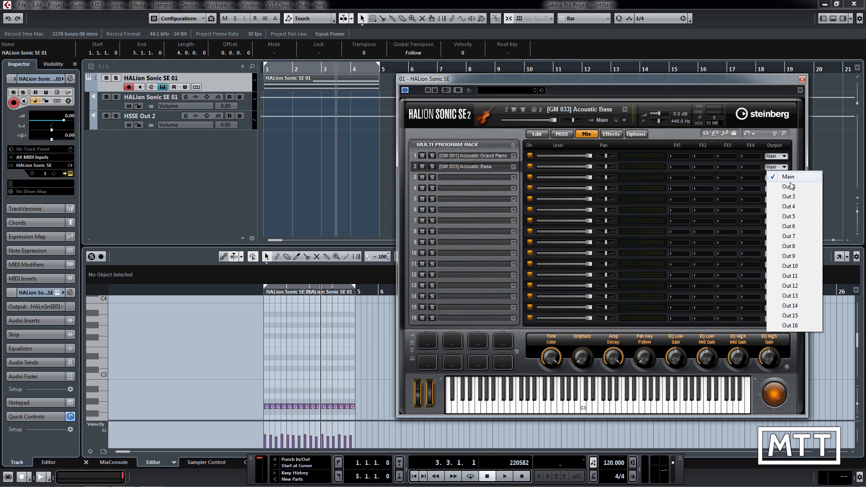
click(790, 186)
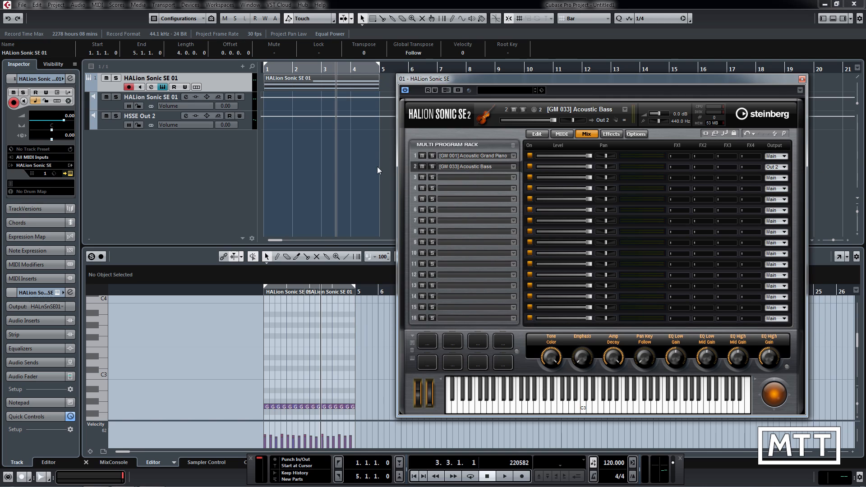
mouse_move(294, 145)
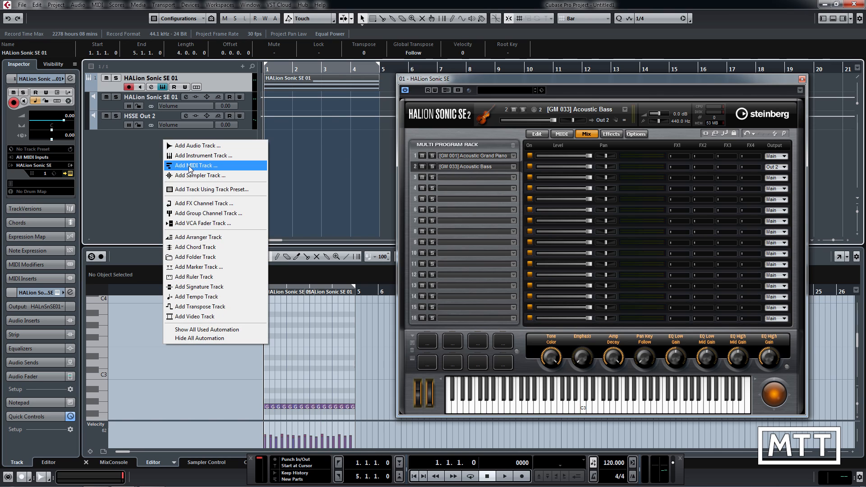
- Add a MIDI track named Bass and set it to MIDI channel 2 on HALion Sonic SE
click(197, 165)
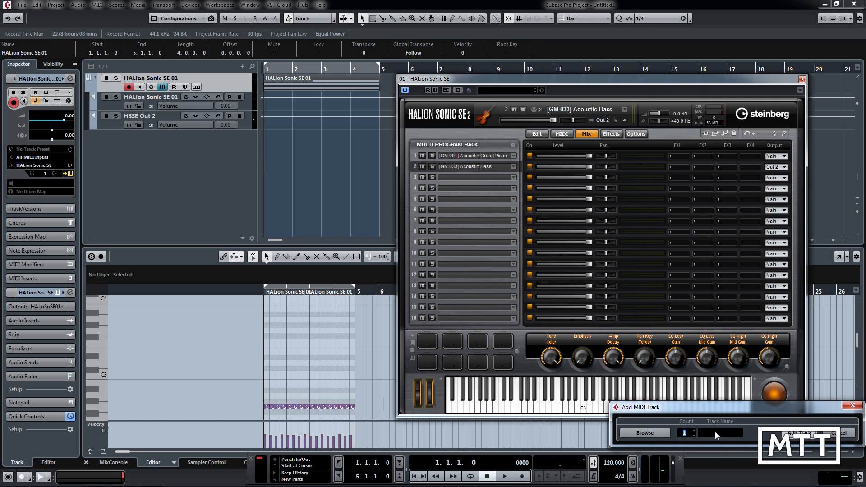
text(Bas)
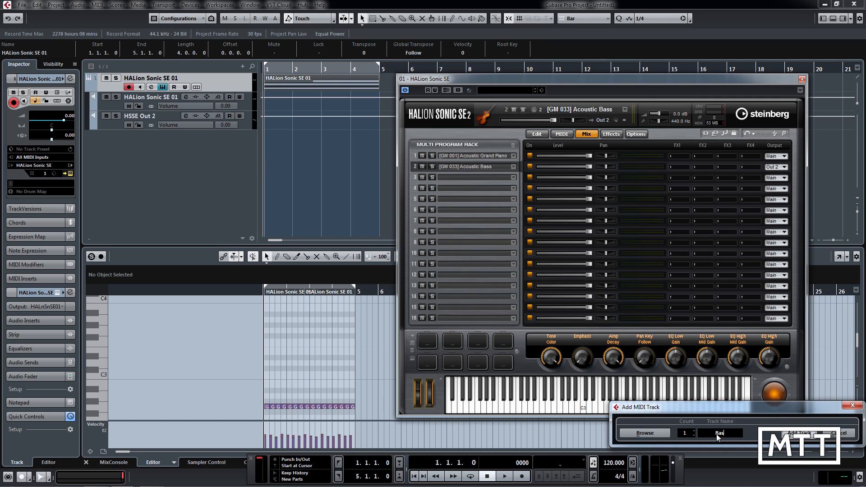
click(816, 433)
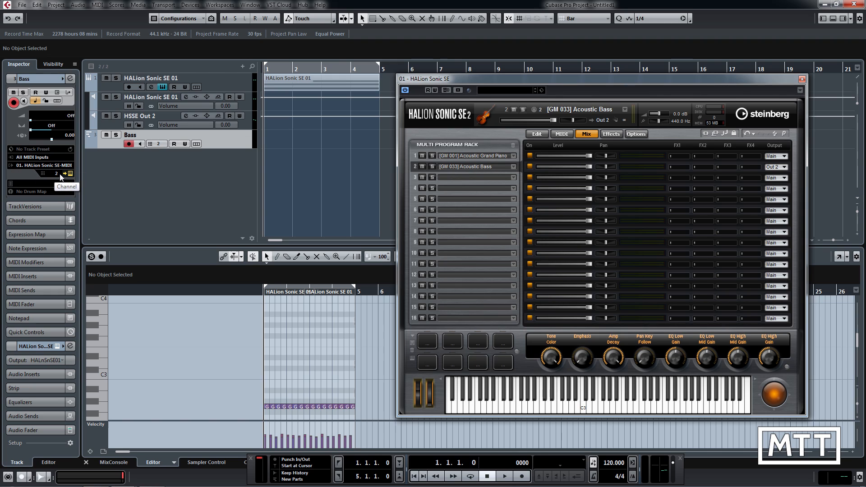
click(69, 173)
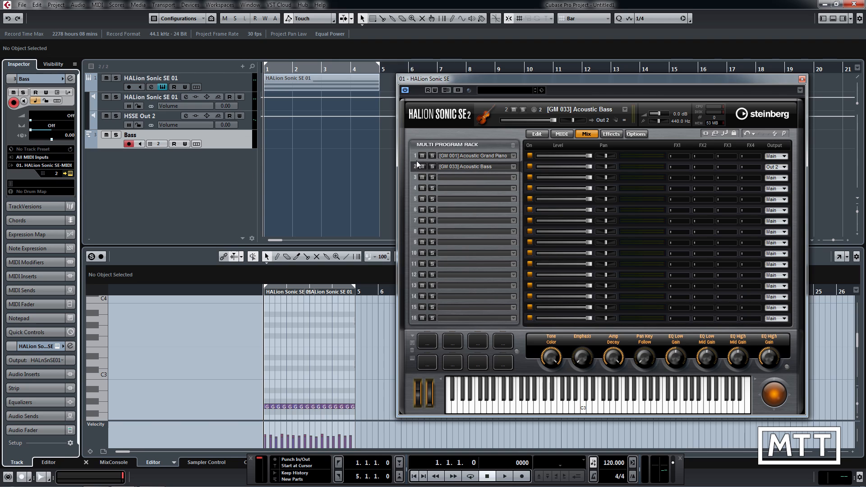
mouse_move(436, 171)
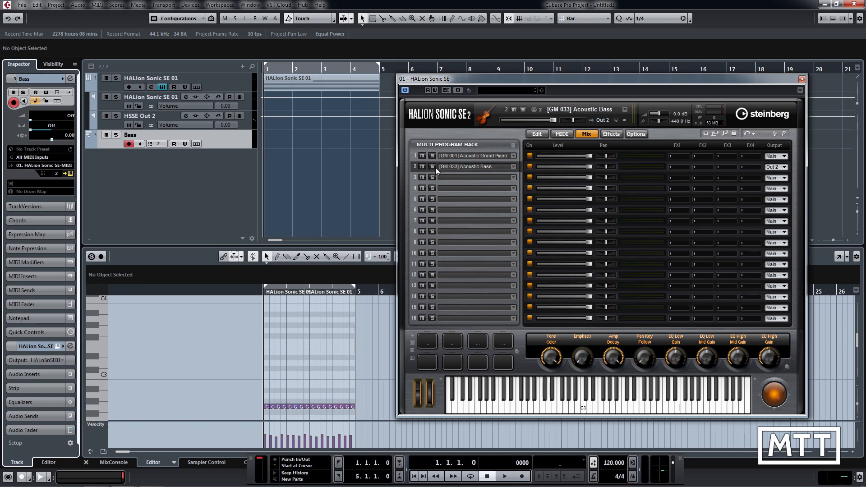
mouse_move(407, 170)
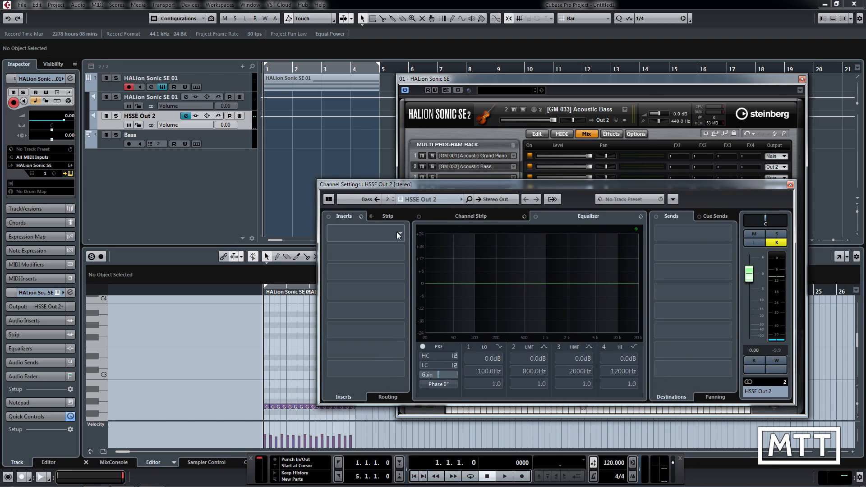
- Insert RoomWorks on HSSE Out 2 by searching 'room' and set Reverb Time to 3.38
click(398, 234)
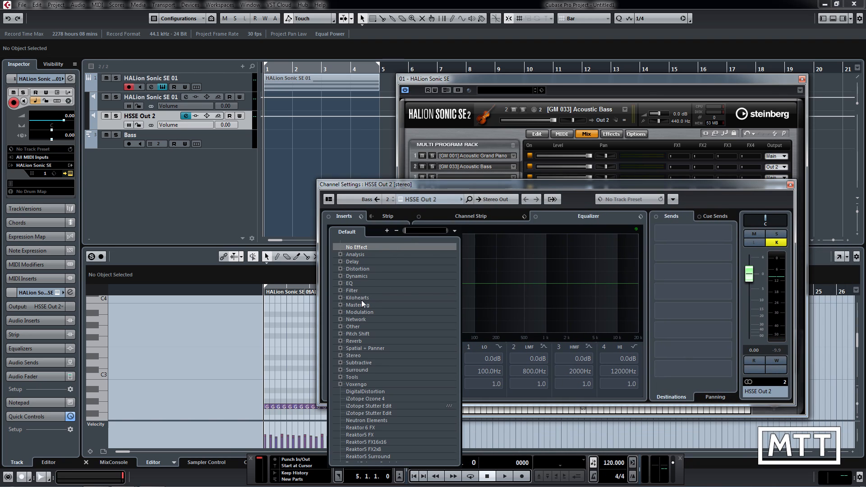
text(room)
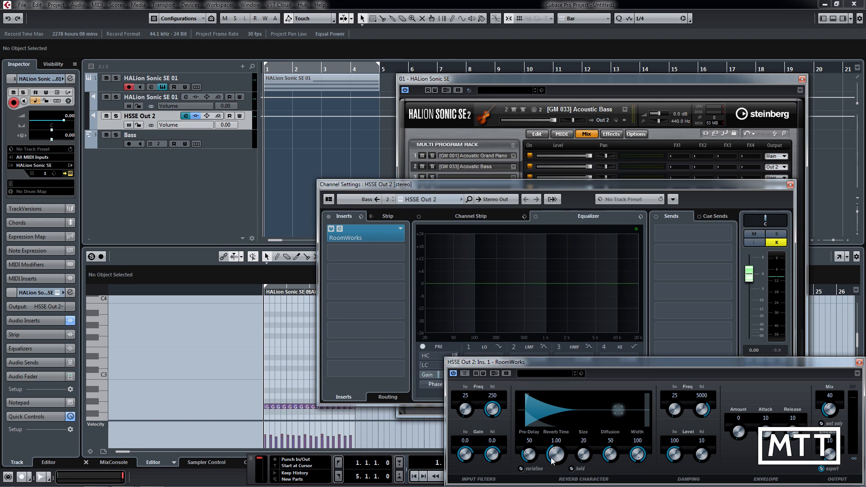
drag(556, 454, 556, 437)
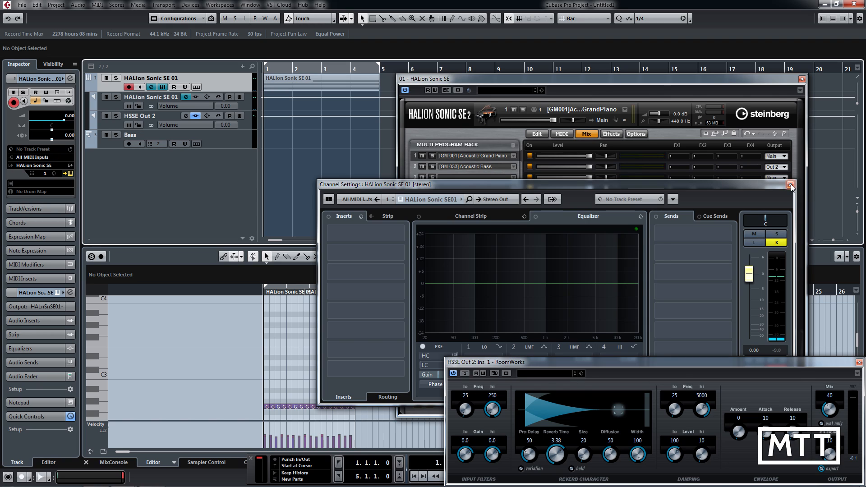
- Close the Channel Settings window, leaving HALion Sonic SE's mix page and RoomWorks visible
click(791, 184)
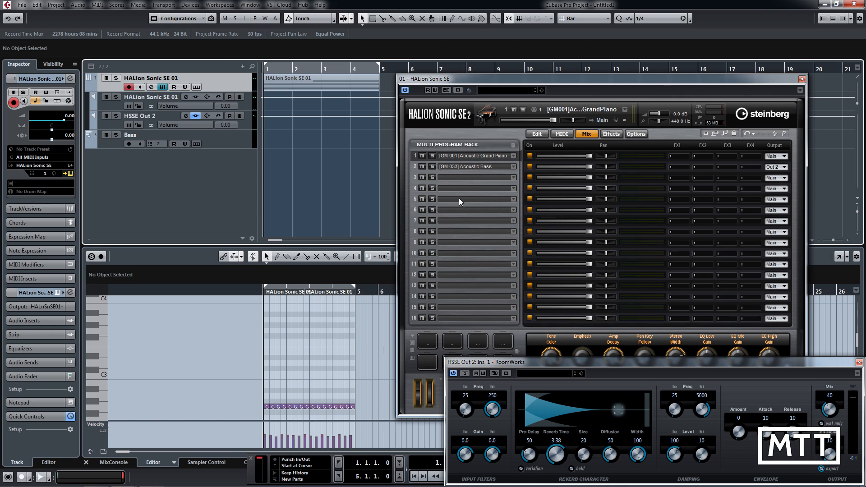
mouse_move(575, 203)
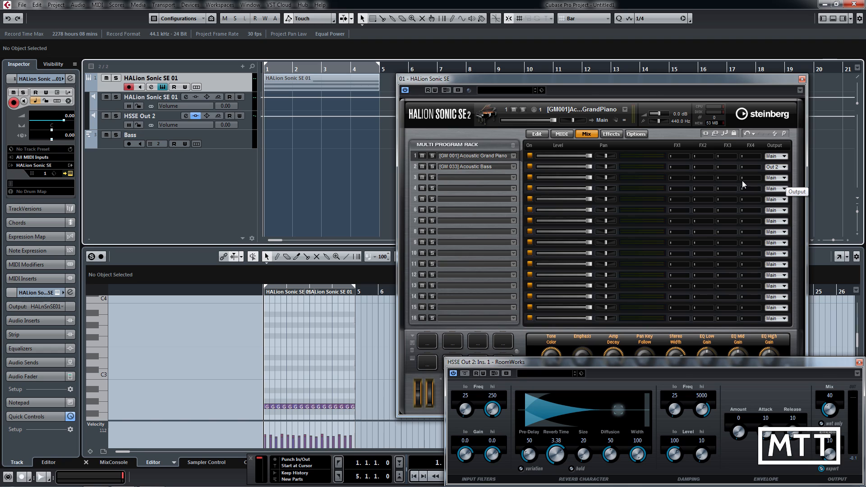
mouse_move(508, 188)
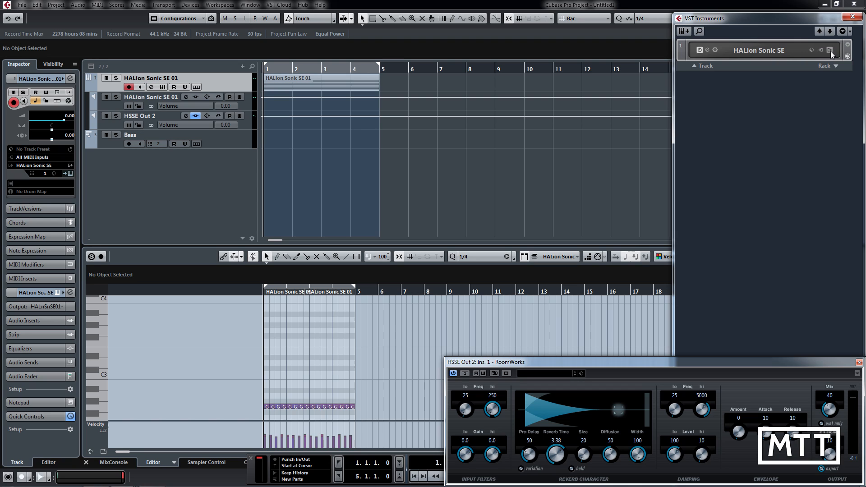
- Activate all HALion Sonic SE outputs so HSSE Out 2-16 appear as tracks
click(831, 50)
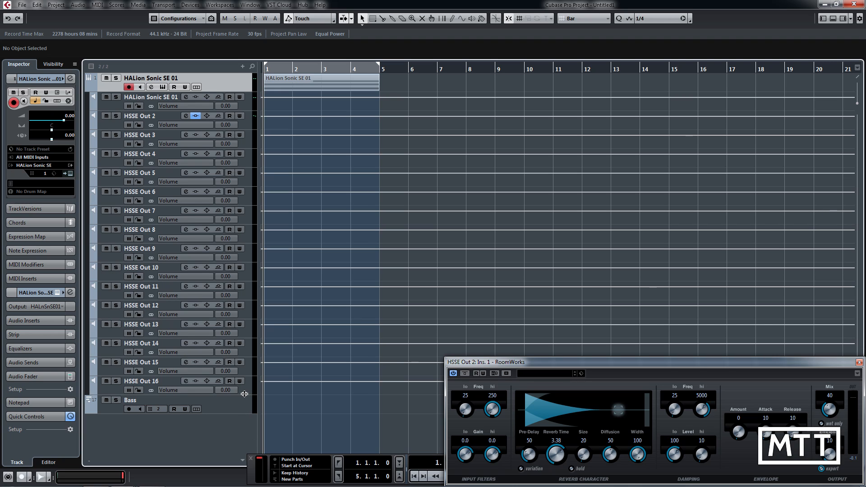
mouse_move(246, 213)
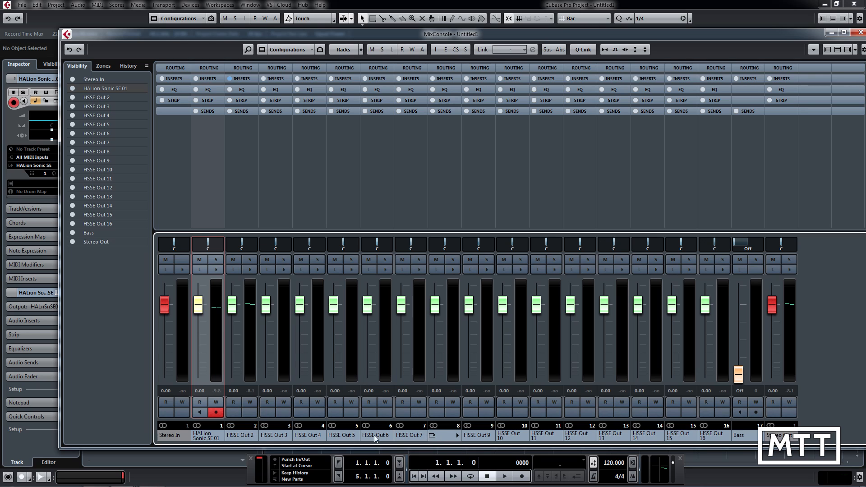
- Rename the HSSE Out 2 mixer channel to Bass Out and close the MixConsole
click(240, 435)
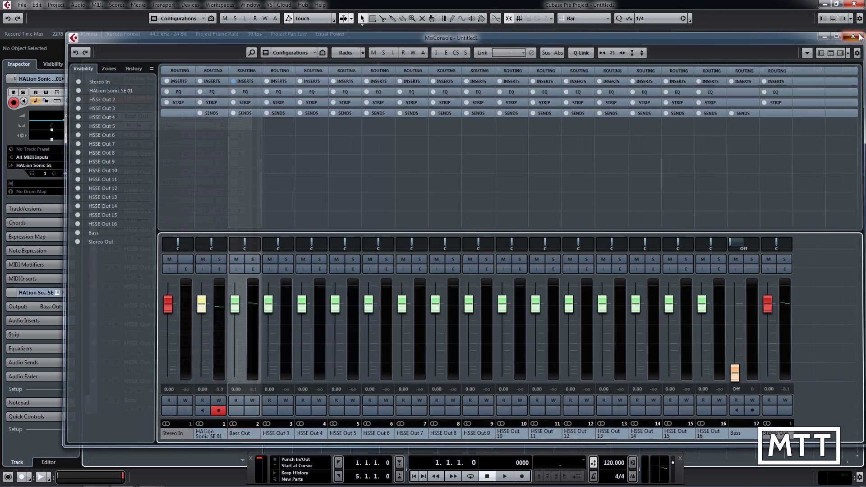
click(859, 37)
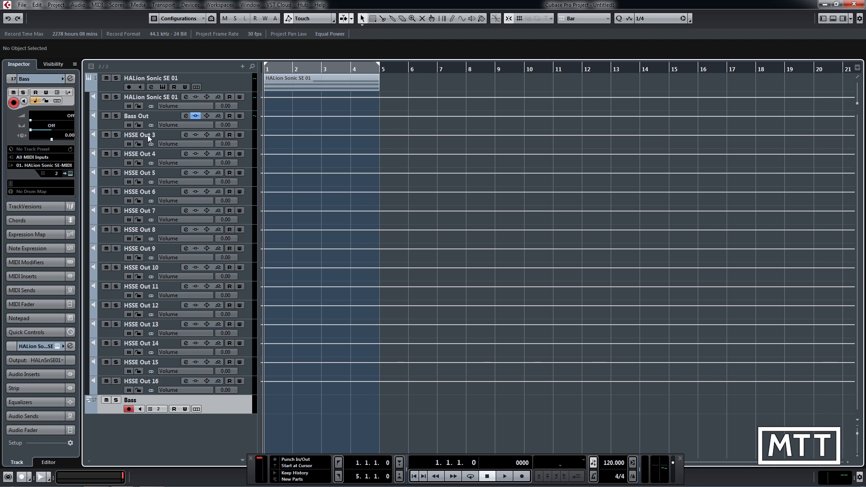
mouse_move(136, 117)
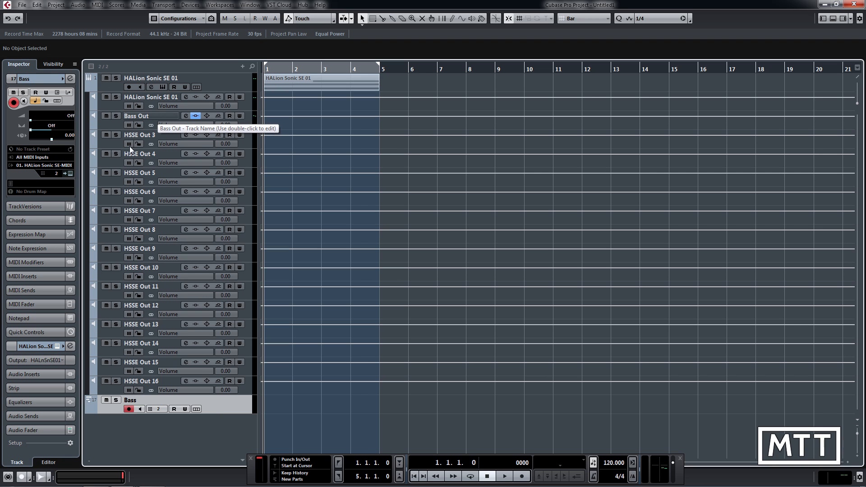
mouse_move(54, 366)
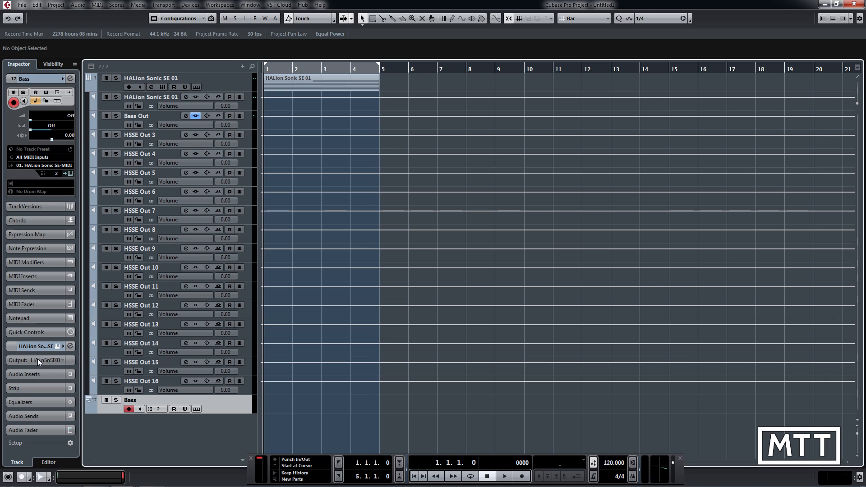
mouse_move(63, 363)
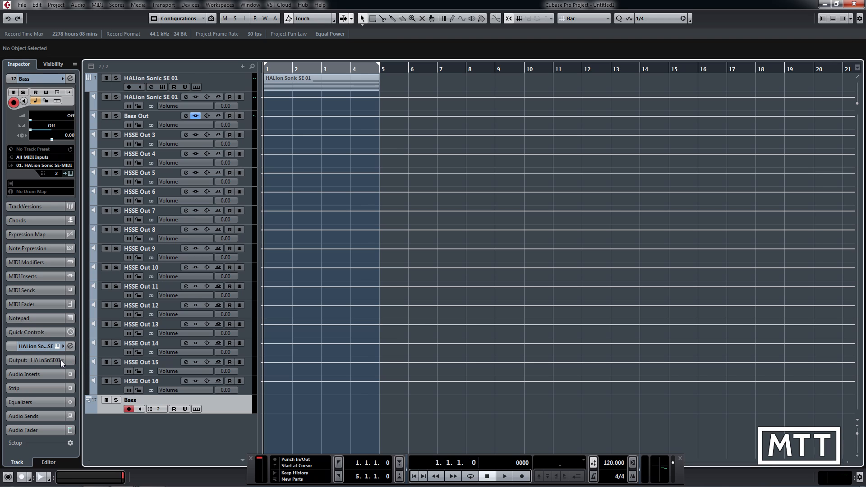
- Route the Bass MIDI track's Inspector output from HALion Sonic SE 01 to Bass Out
click(39, 360)
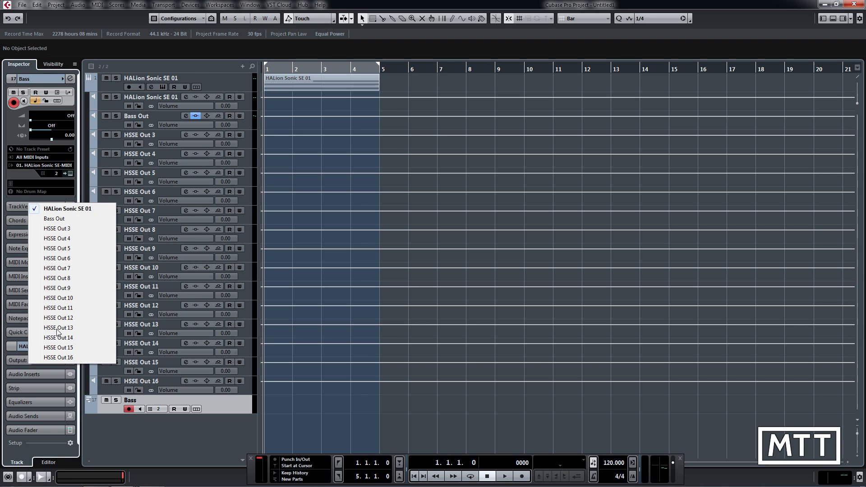
mouse_move(55, 219)
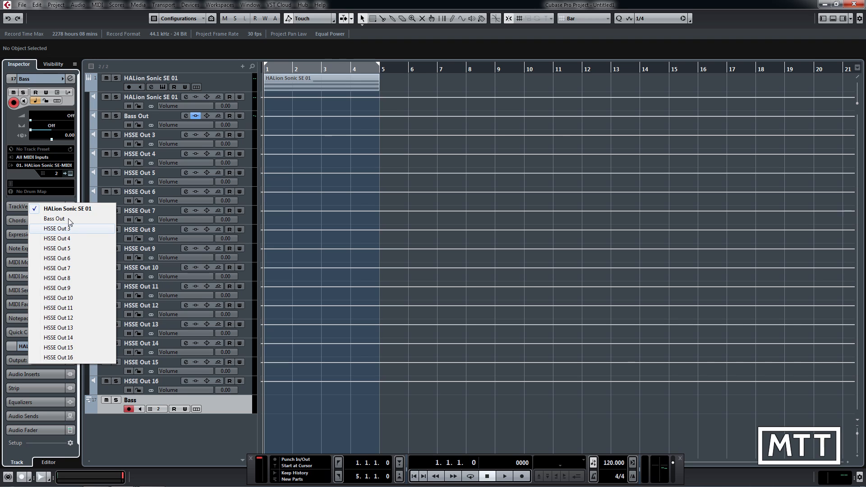
click(54, 218)
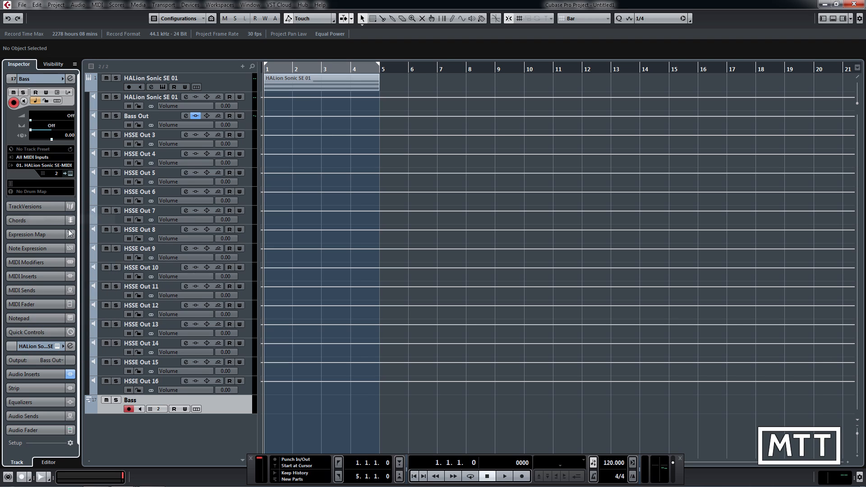
mouse_move(70, 347)
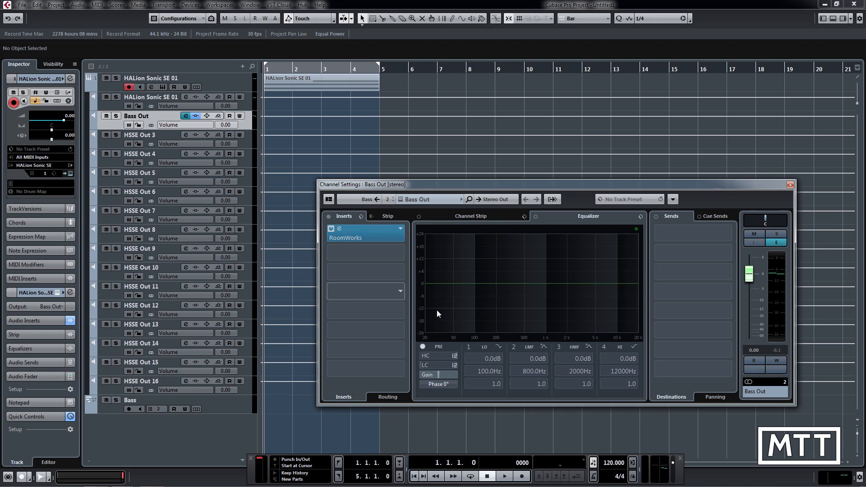
mouse_move(444, 297)
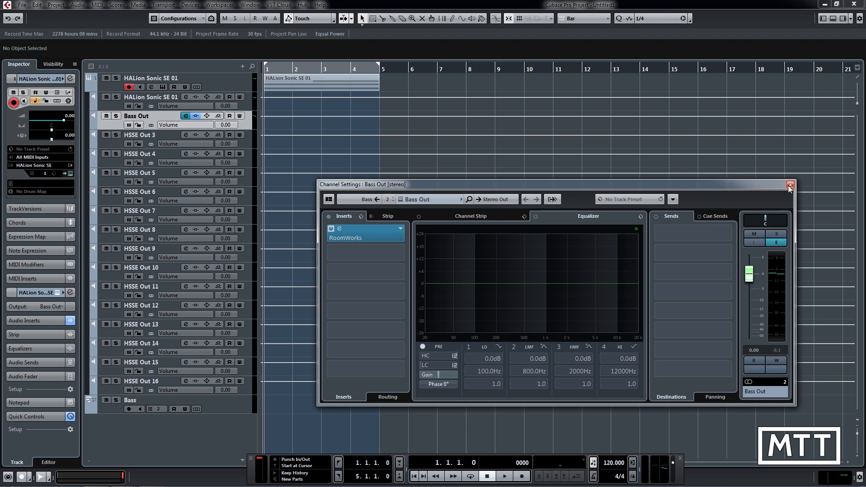
- Close the Bass Out channel settings and reopen the HALion Sonic SE instrument panel
click(790, 184)
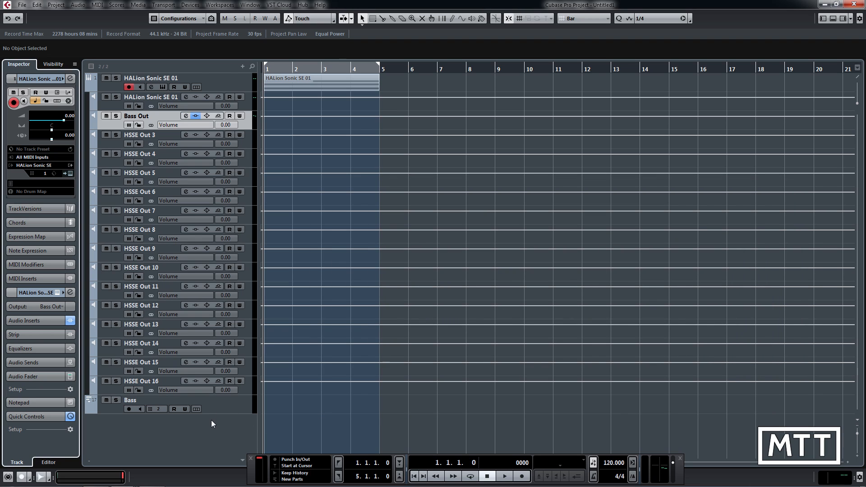
click(69, 173)
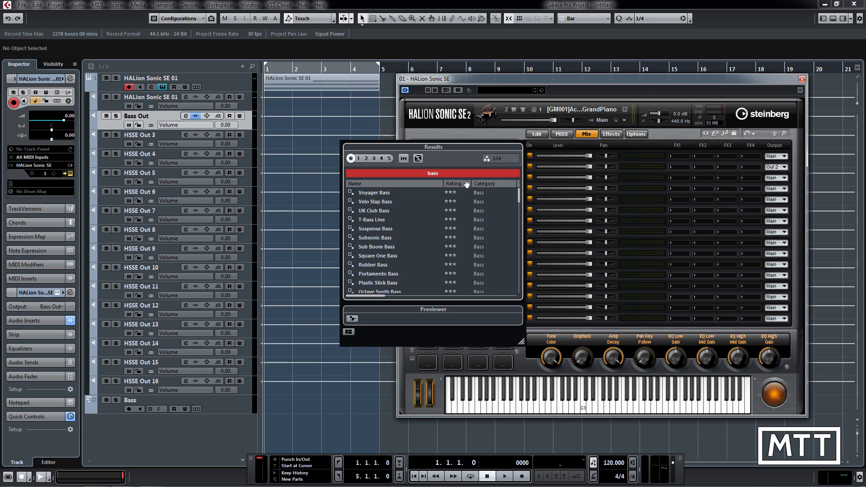
- Search 'gloc', load [GM 010] Glockenspiel into slot 3 and route it to Out 3
text(glock)
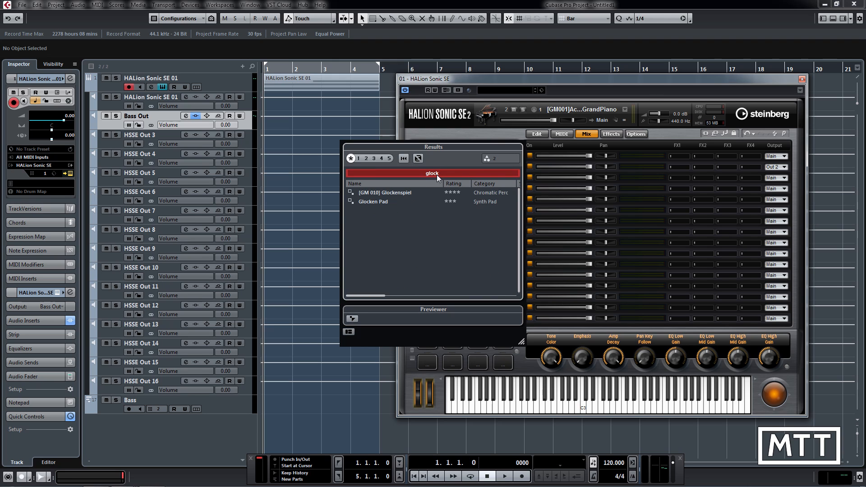
double_click(383, 192)
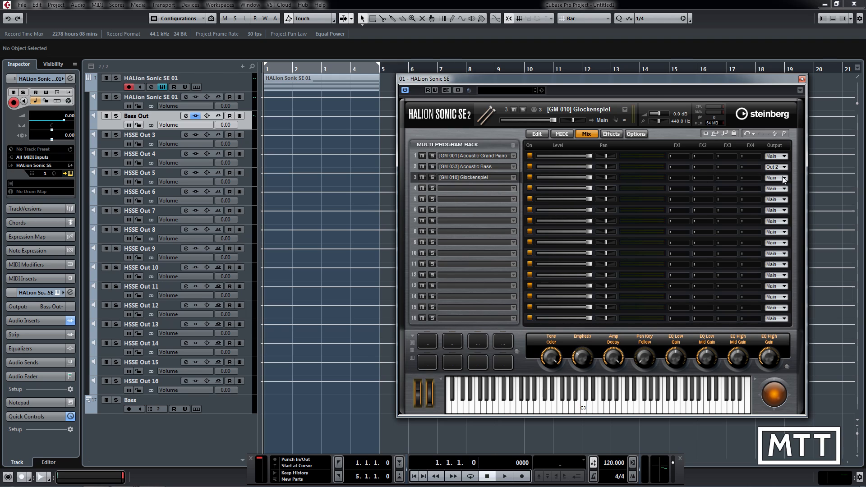
click(776, 178)
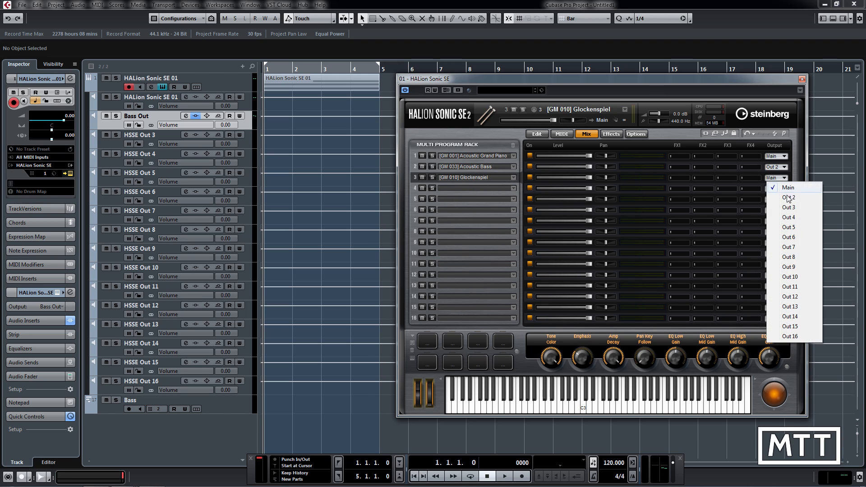
click(789, 208)
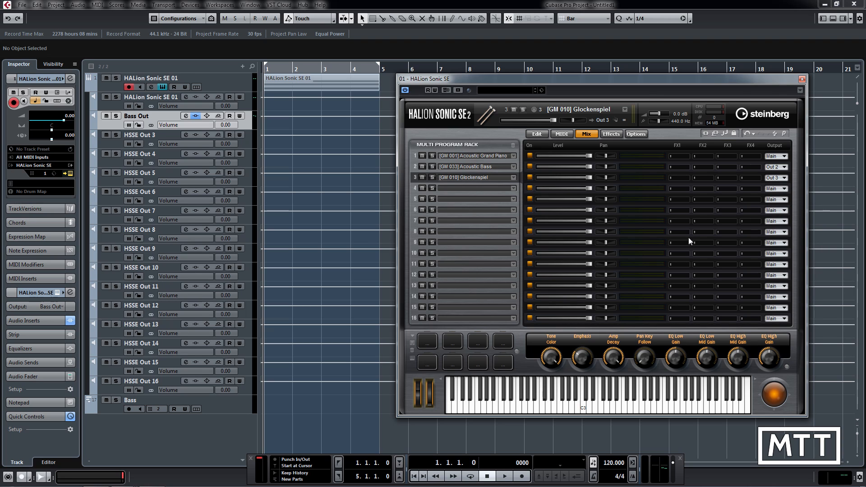
mouse_move(173, 434)
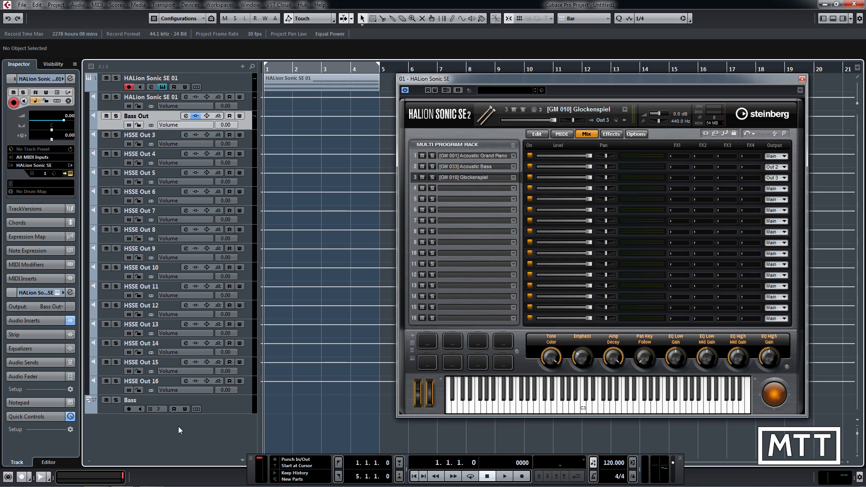
- Add a MIDI track named Glock and set it to MIDI channel 3
right_click(179, 432)
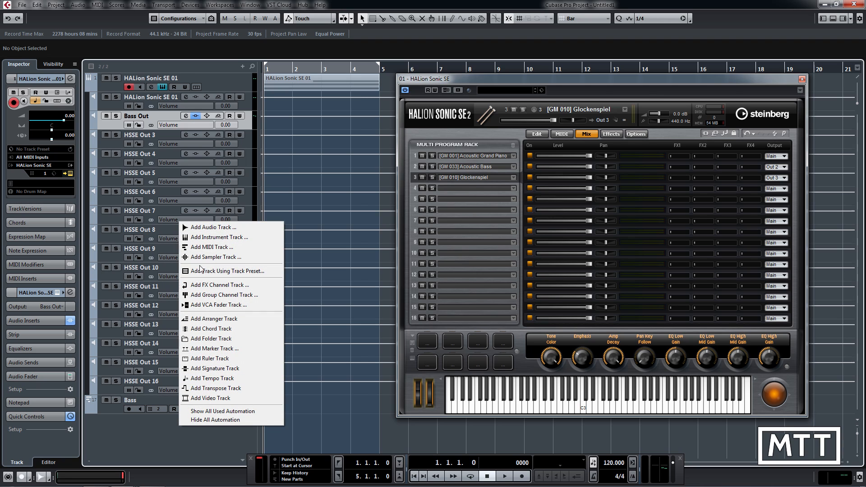
click(210, 247)
text(Glock)
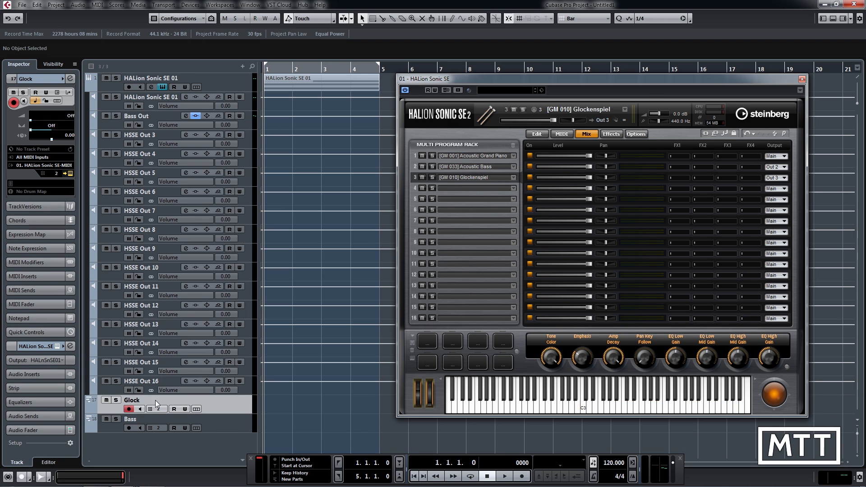
mouse_move(159, 411)
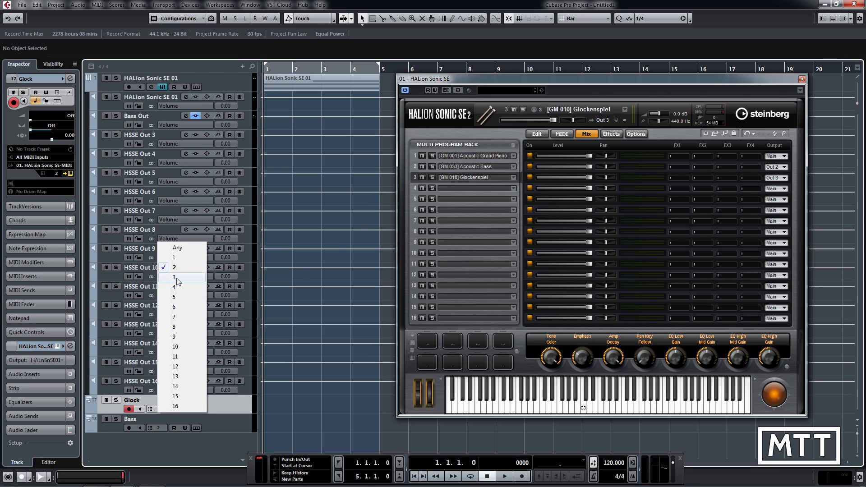
click(174, 277)
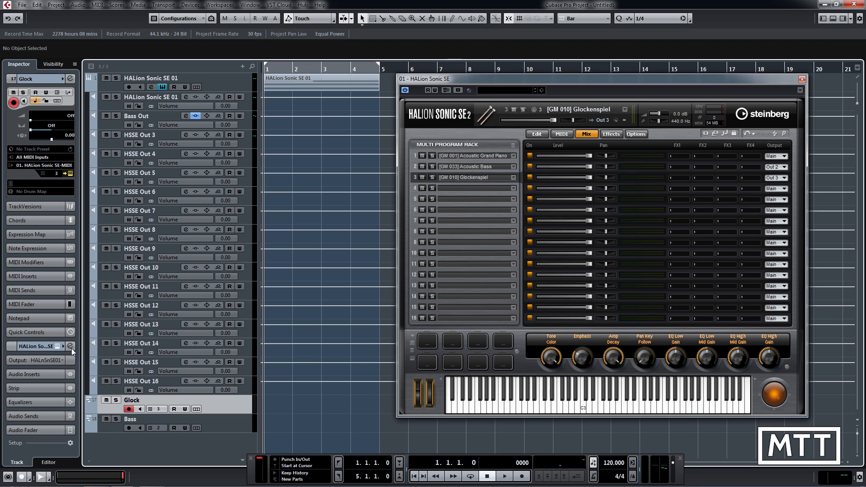
mouse_move(62, 361)
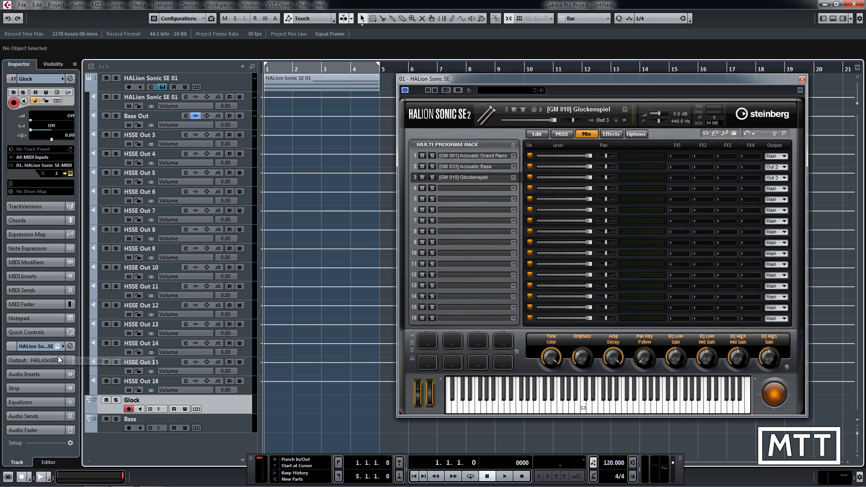
mouse_move(60, 360)
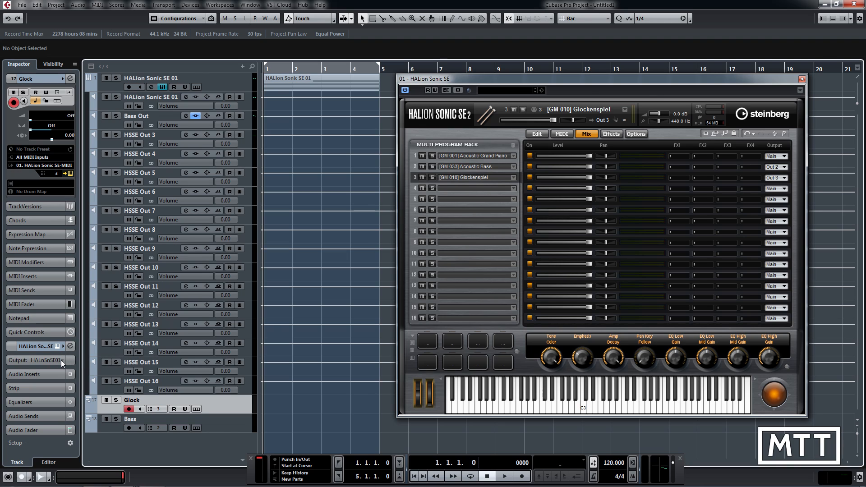
- Route the Glock track's Inspector output to HSSE Out 3
click(39, 361)
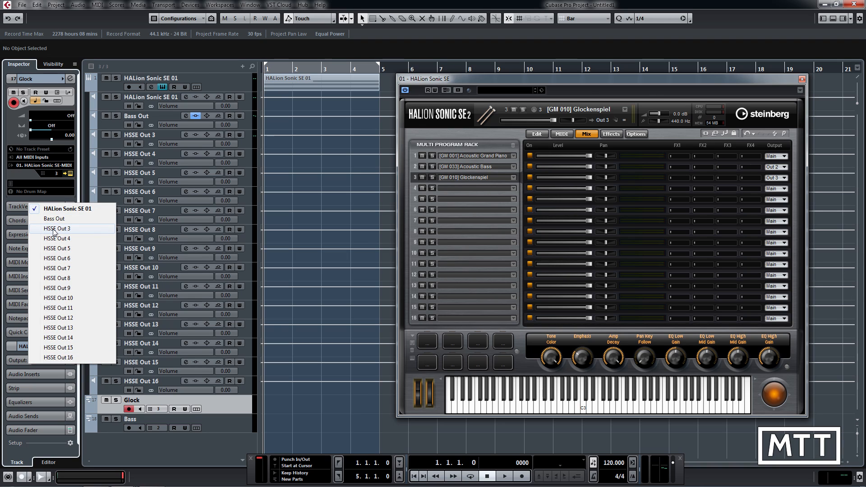
mouse_move(58, 231)
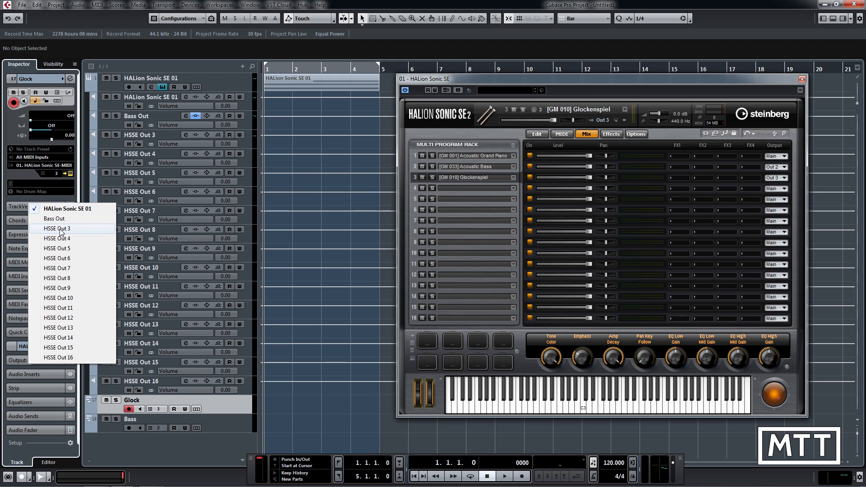
click(55, 229)
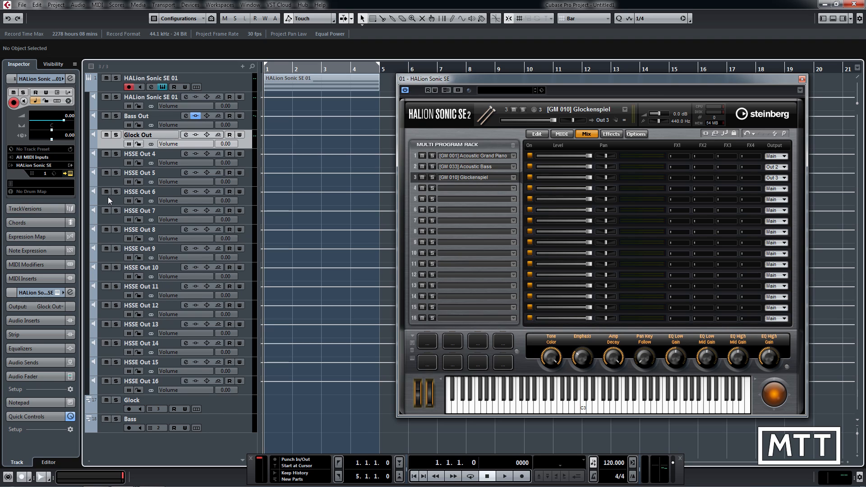
mouse_move(237, 411)
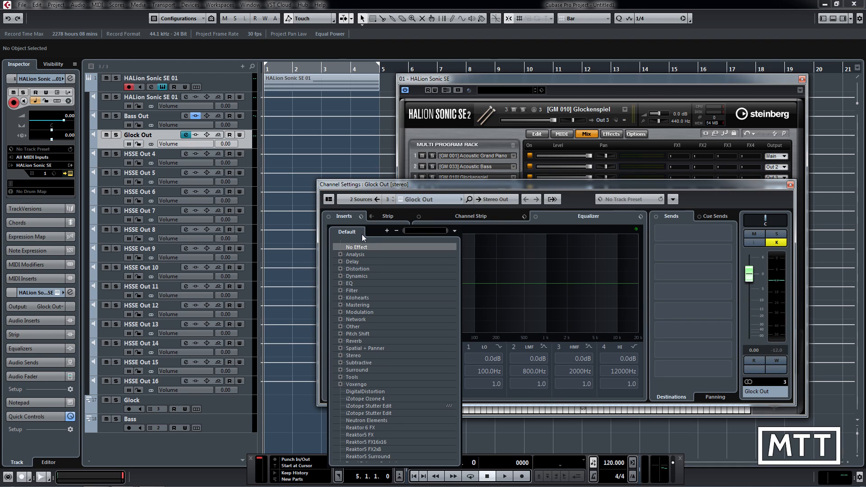
- Search 'delay' and load StereoDelay as the first insert on Glock Out
text(delay)
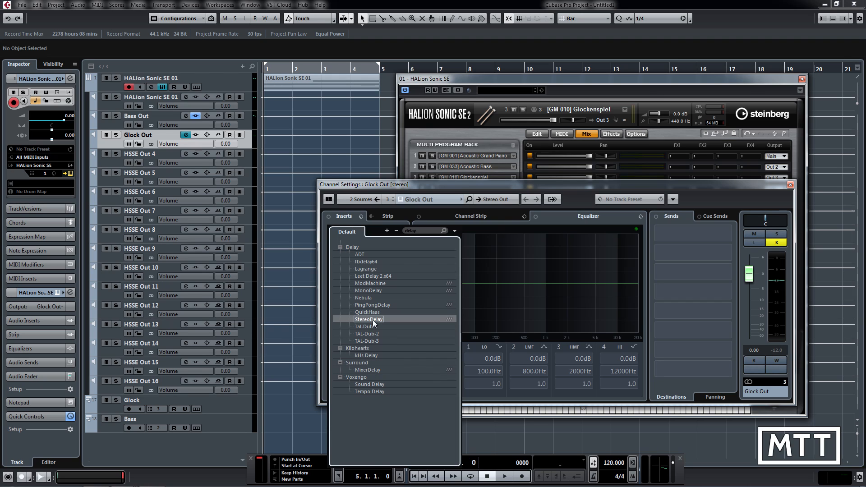
click(369, 320)
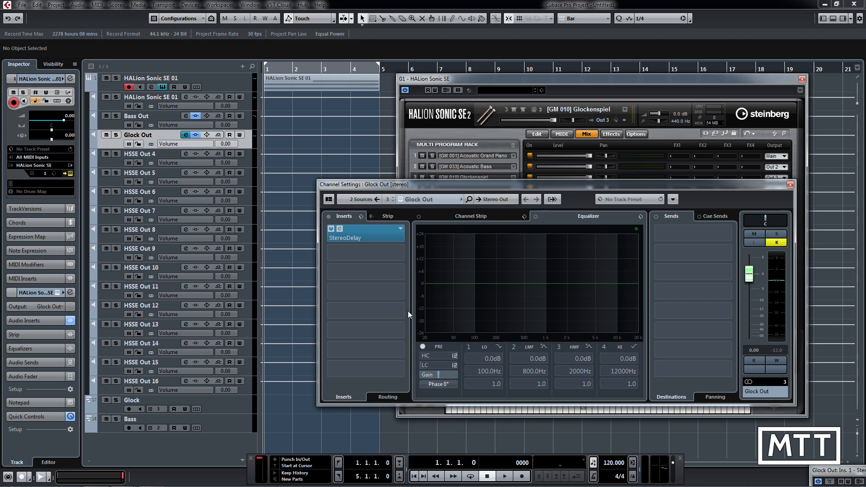